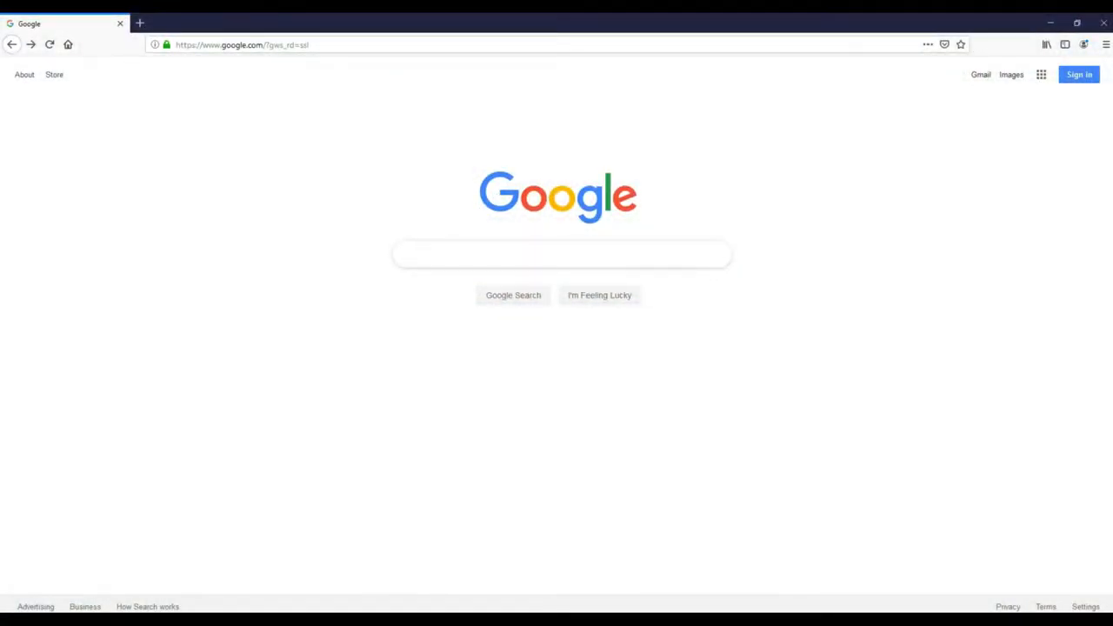
Run a Google search for 'Musky stocking pa' from the address bar suggestion.
click(560, 254)
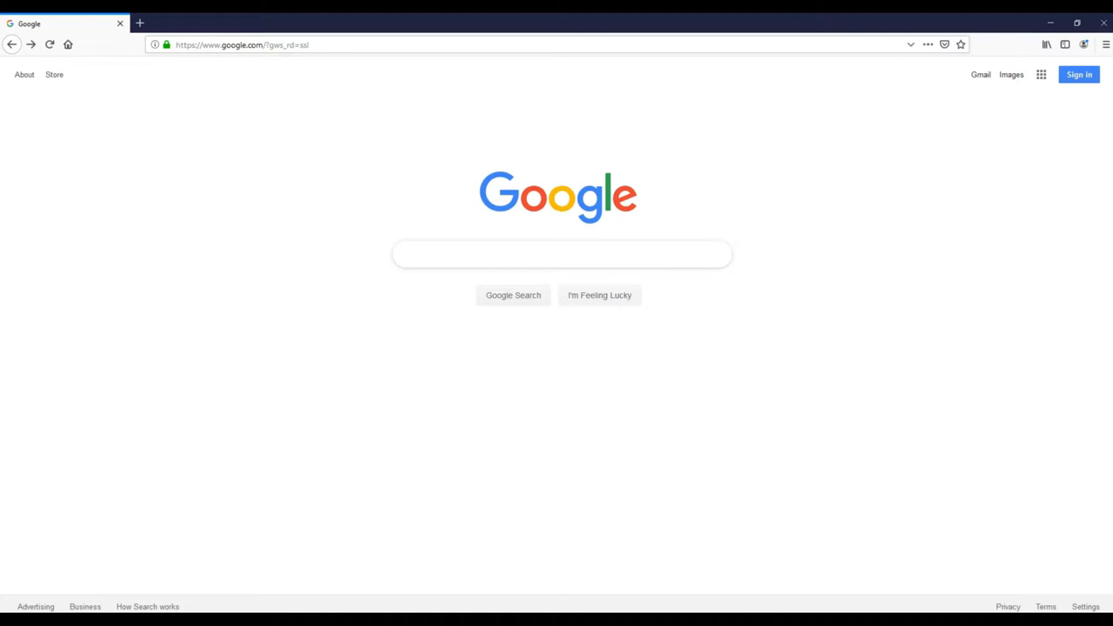
click(247, 46)
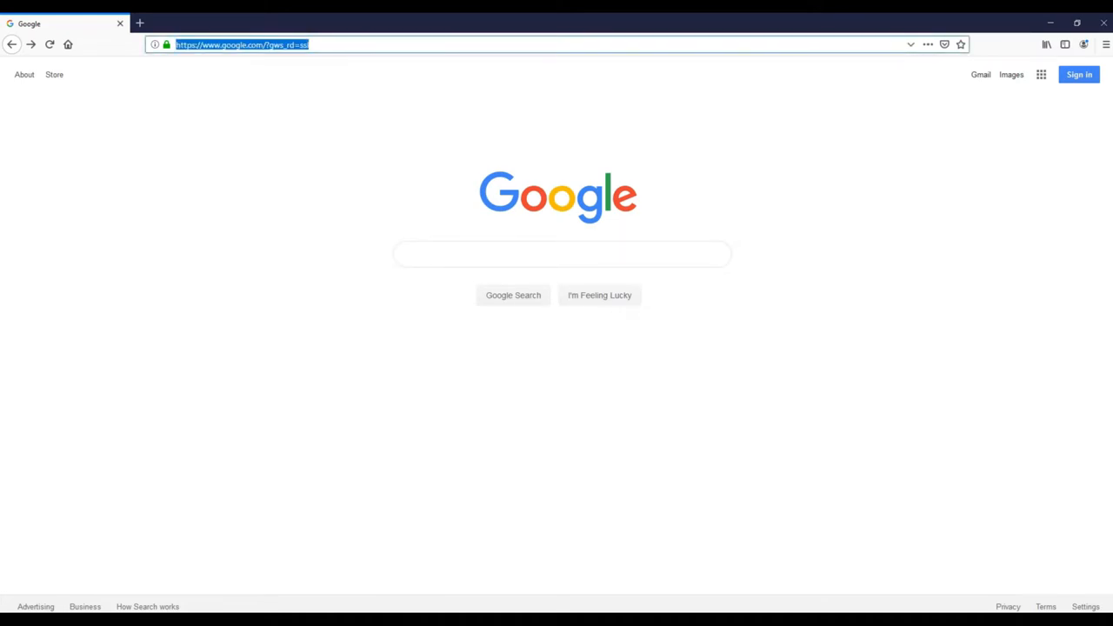
text(Musky stocking)
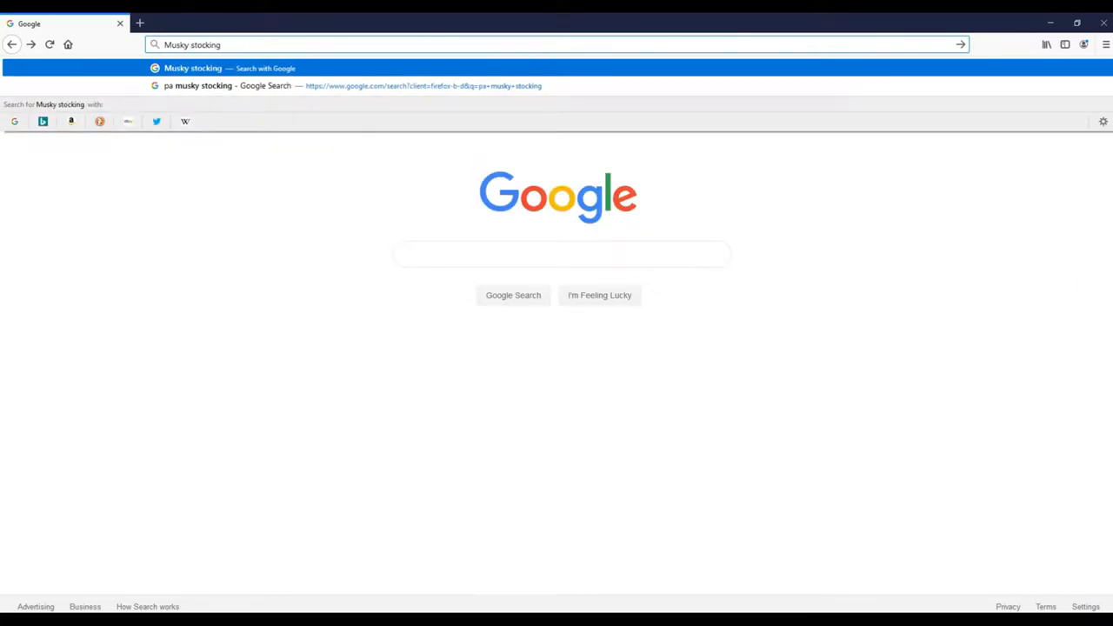
click(217, 87)
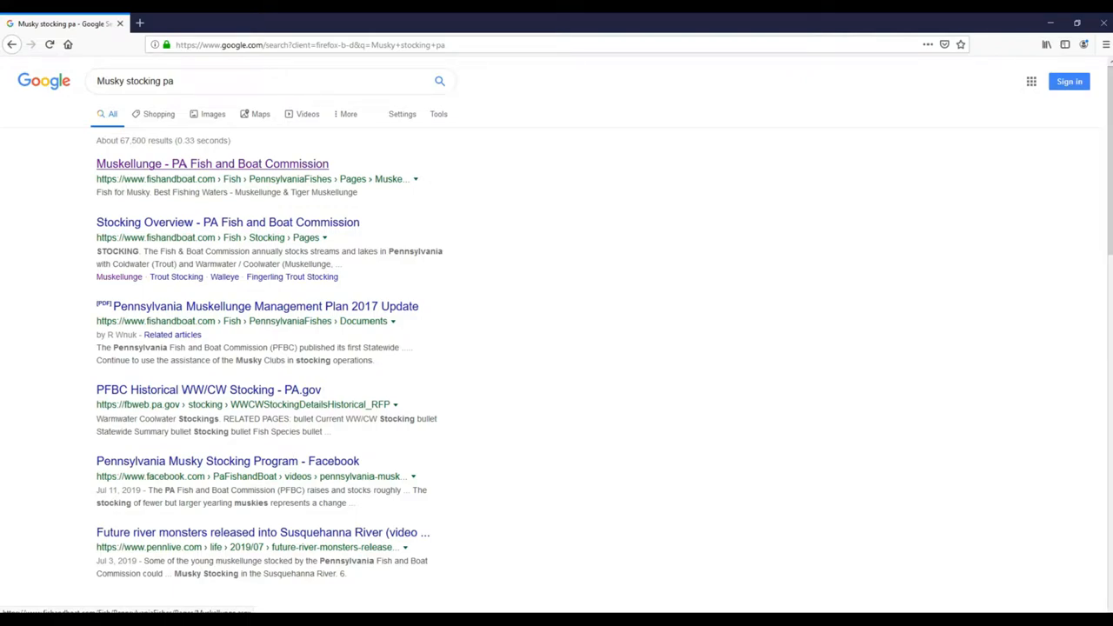
Open the 'Muskellunge - PA Fish and Boat Commission' search result.
click(212, 164)
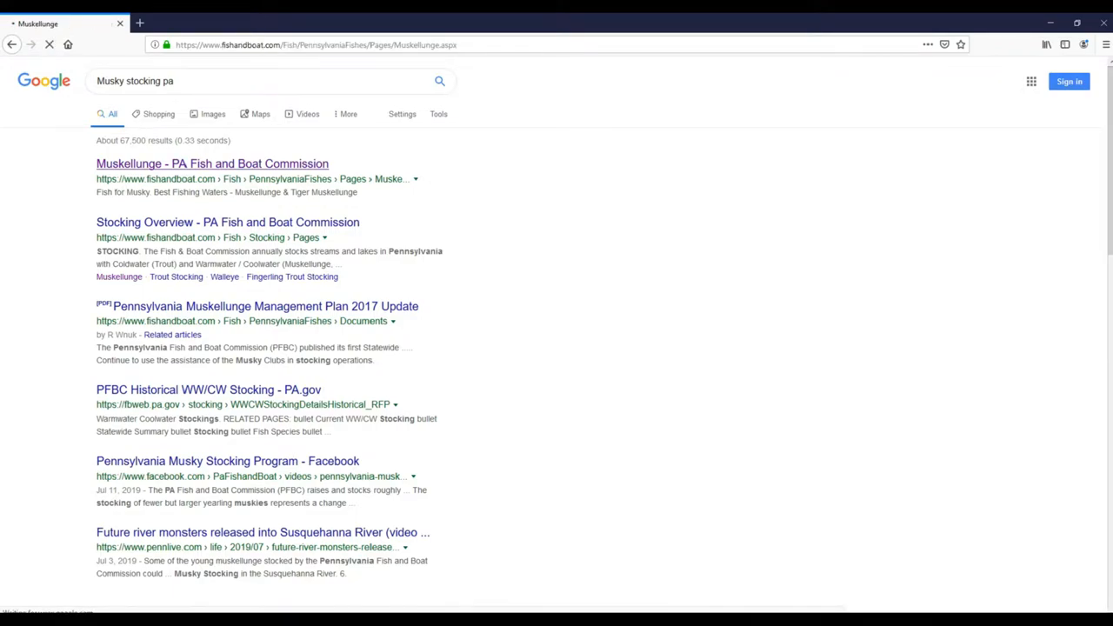
click(212, 164)
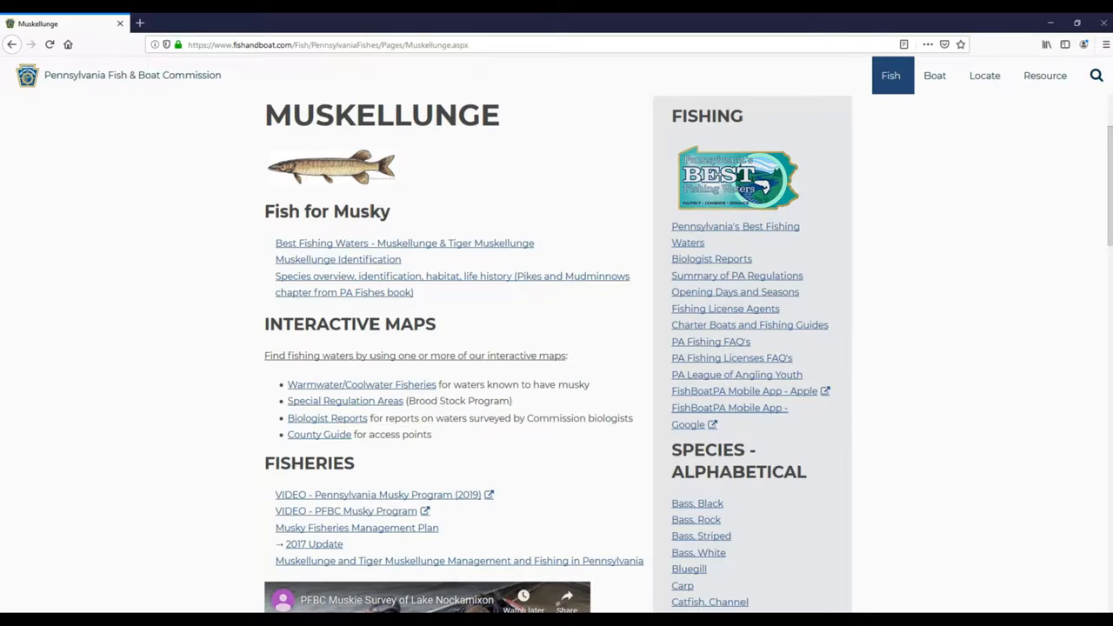
mouse_move(361, 385)
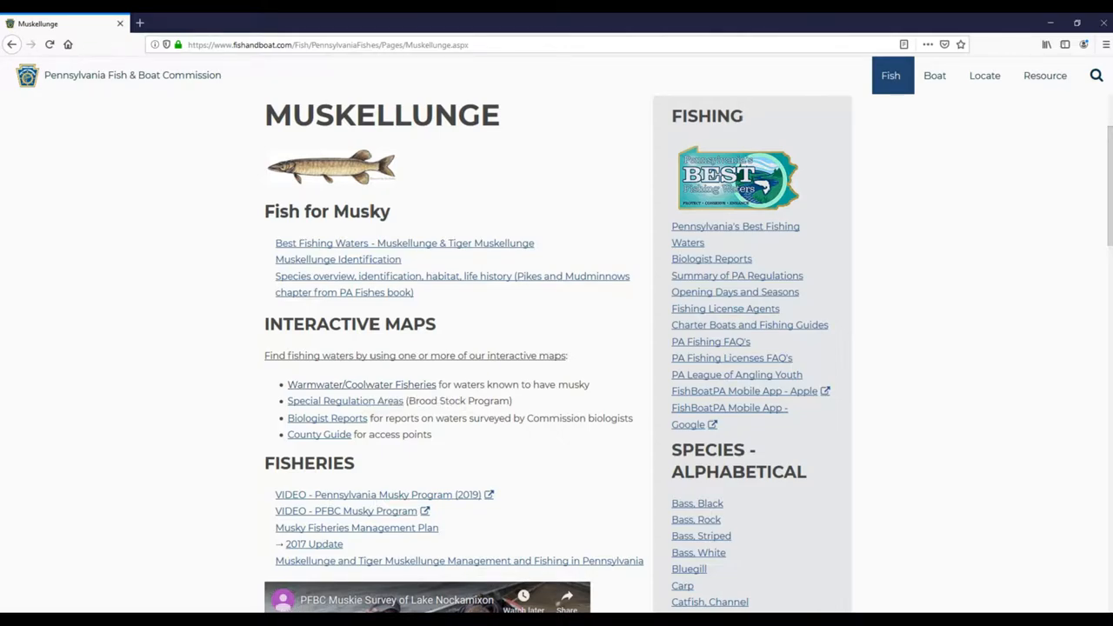
mouse_move(362, 384)
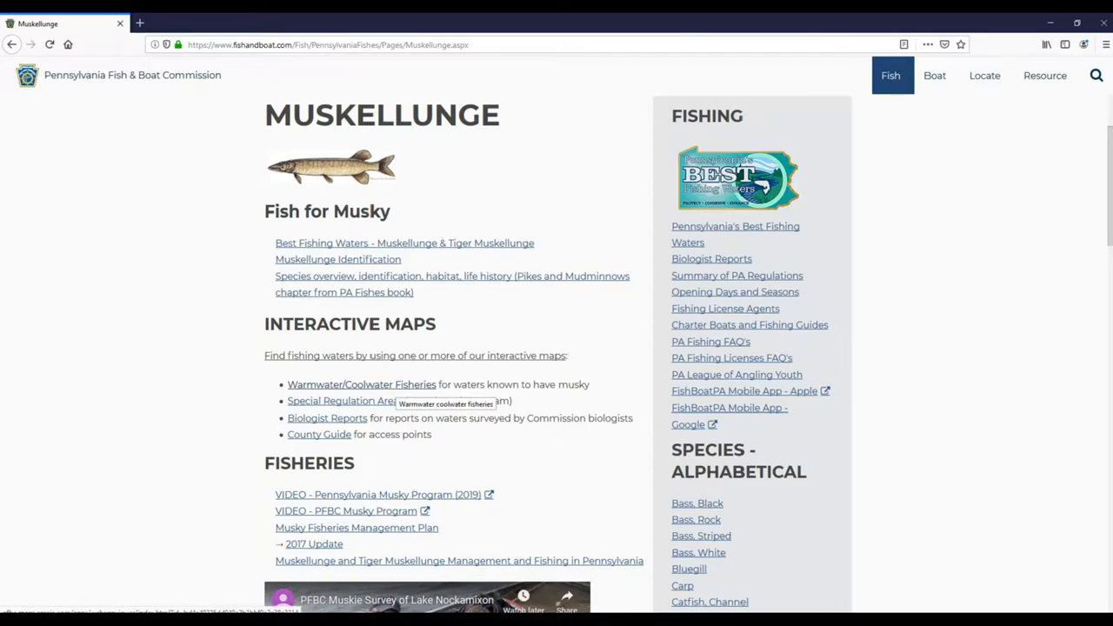
Open the Warmwater/Coolwater Fisheries interactive map link in a new tab.
click(361, 384)
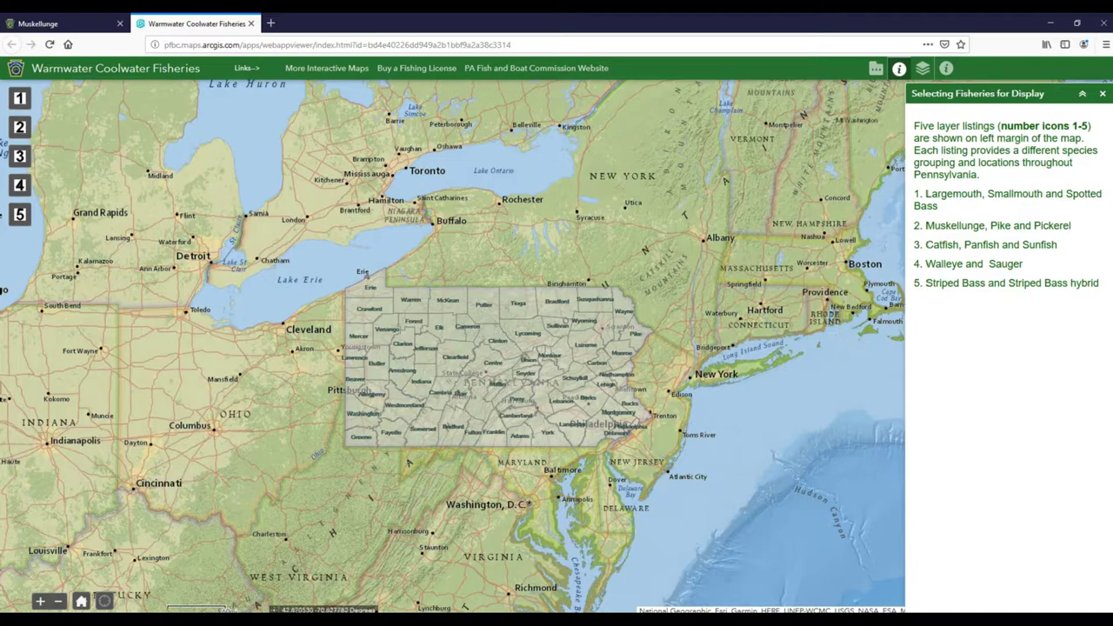
mouse_move(19, 125)
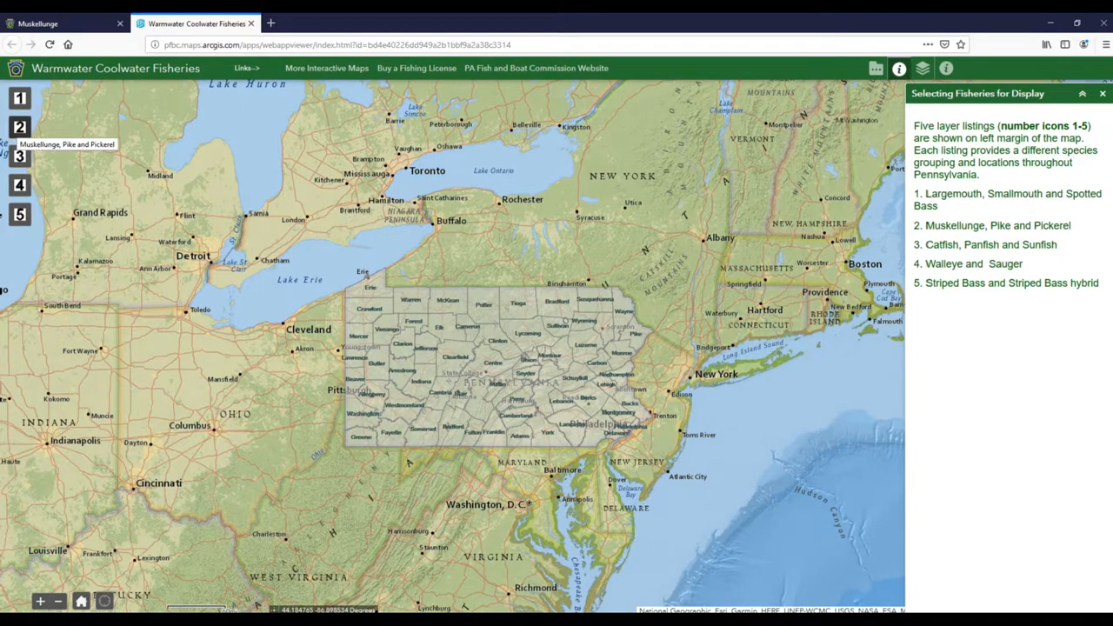
Turn on the Muskellunge Streams and Muskellunge Lakes layers on the Pennsylvania map.
click(19, 125)
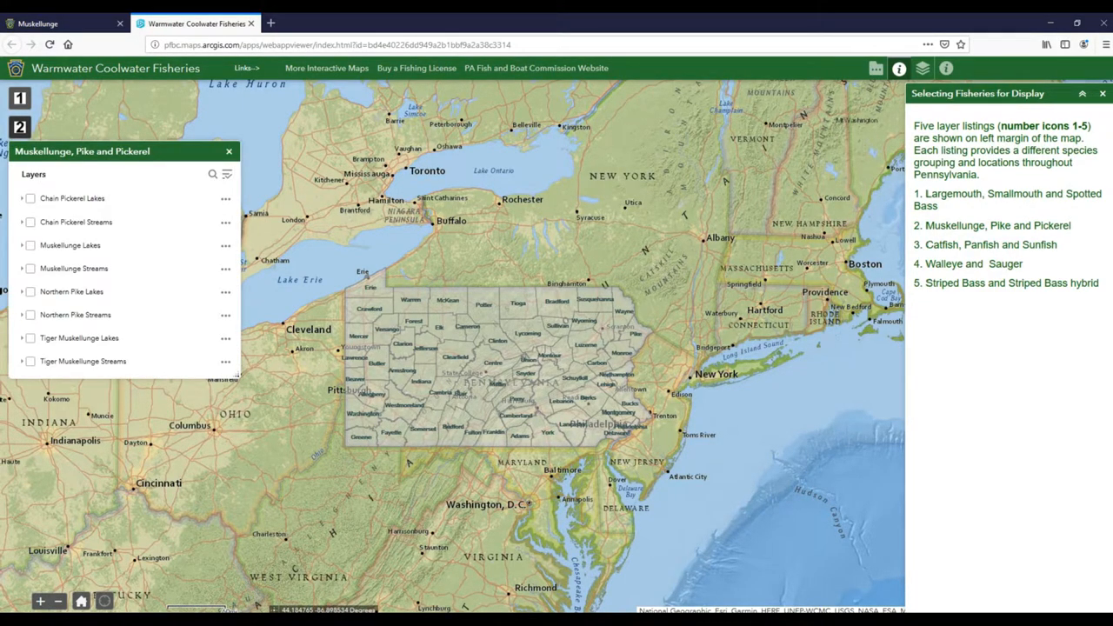
mouse_move(73, 268)
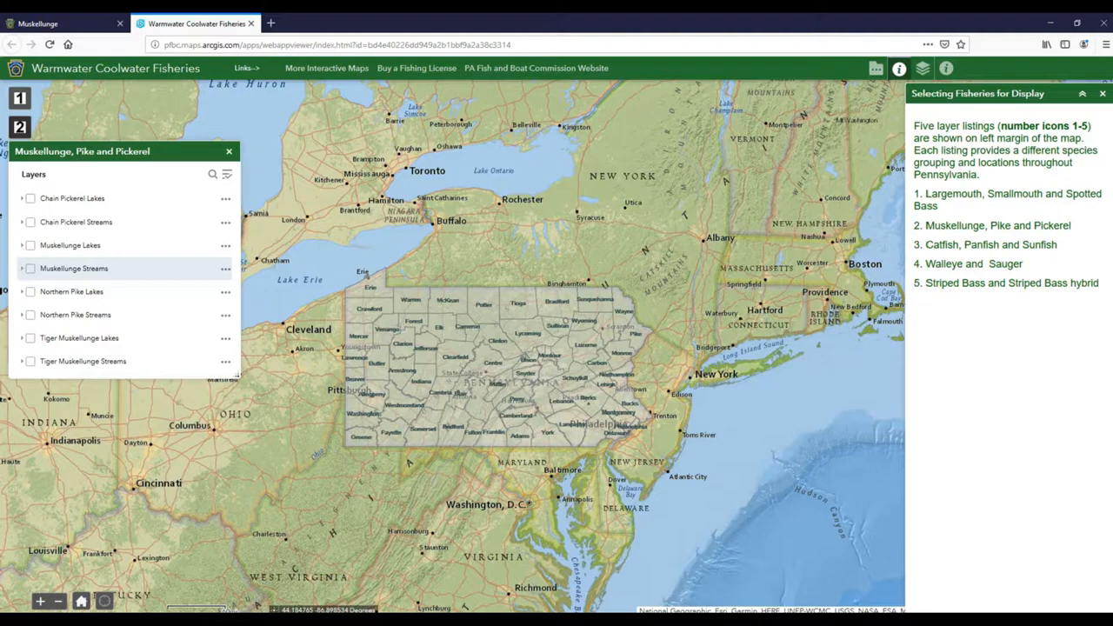
click(30, 268)
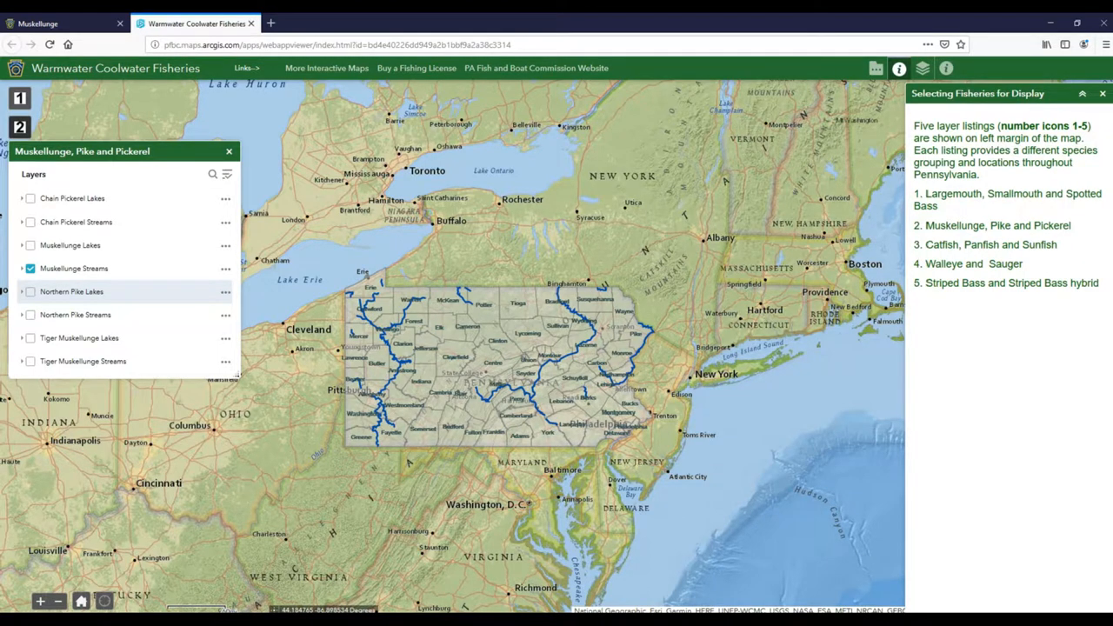
click(33, 245)
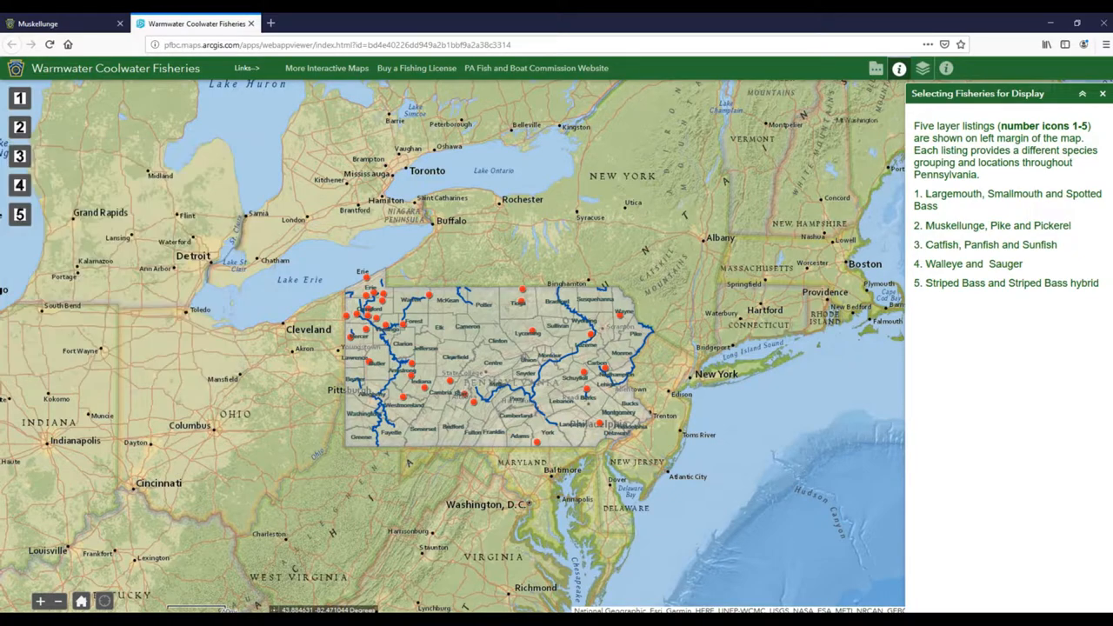
Select the Pymatuning Reservoir point and open its Stocking Information page.
click(1103, 91)
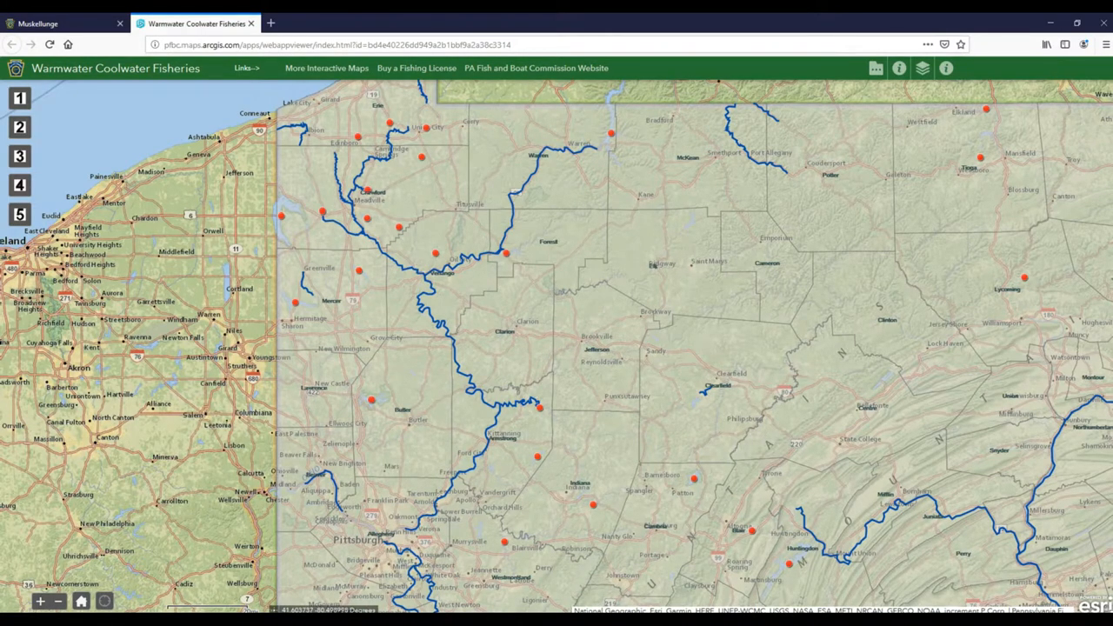
click(283, 212)
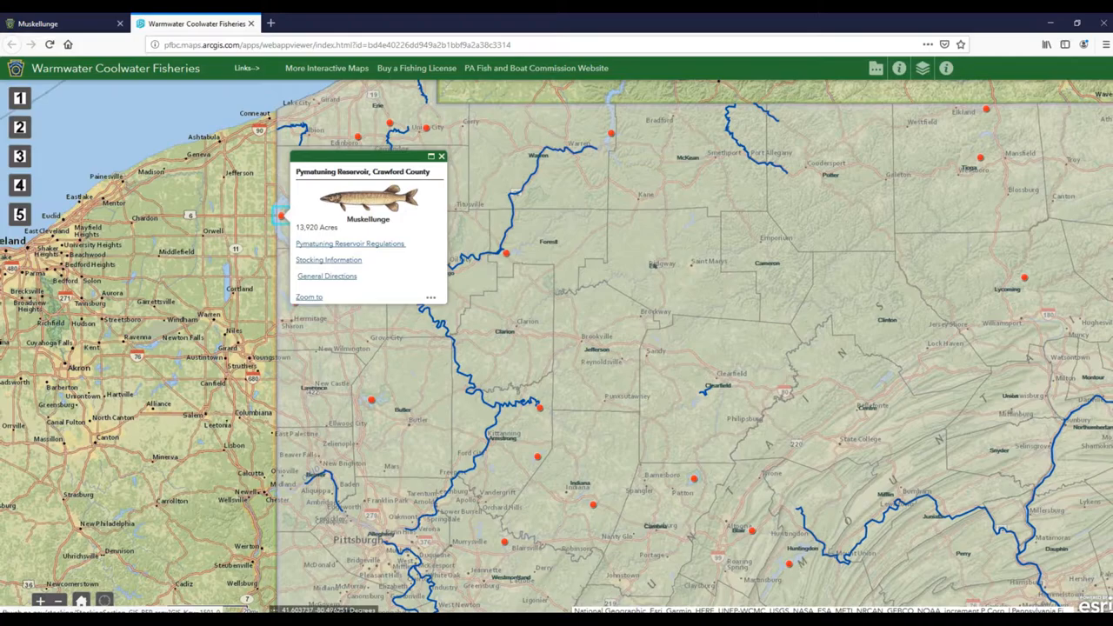
click(329, 259)
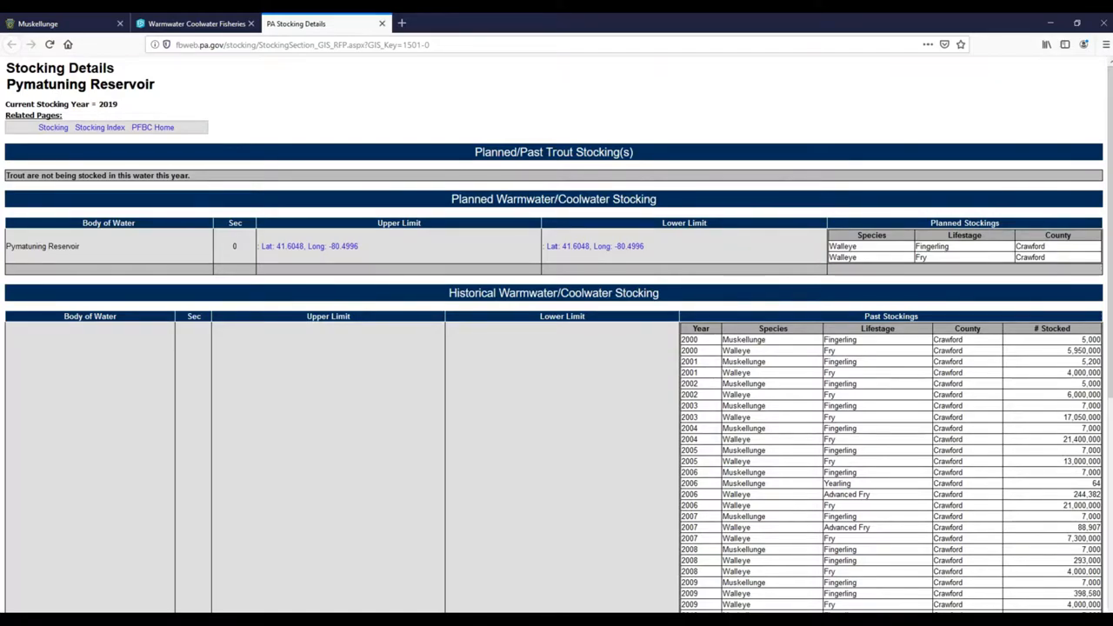
Scroll the historical stocking table through 2019 to the total, then start a new blank tab.
scroll(down, 3)
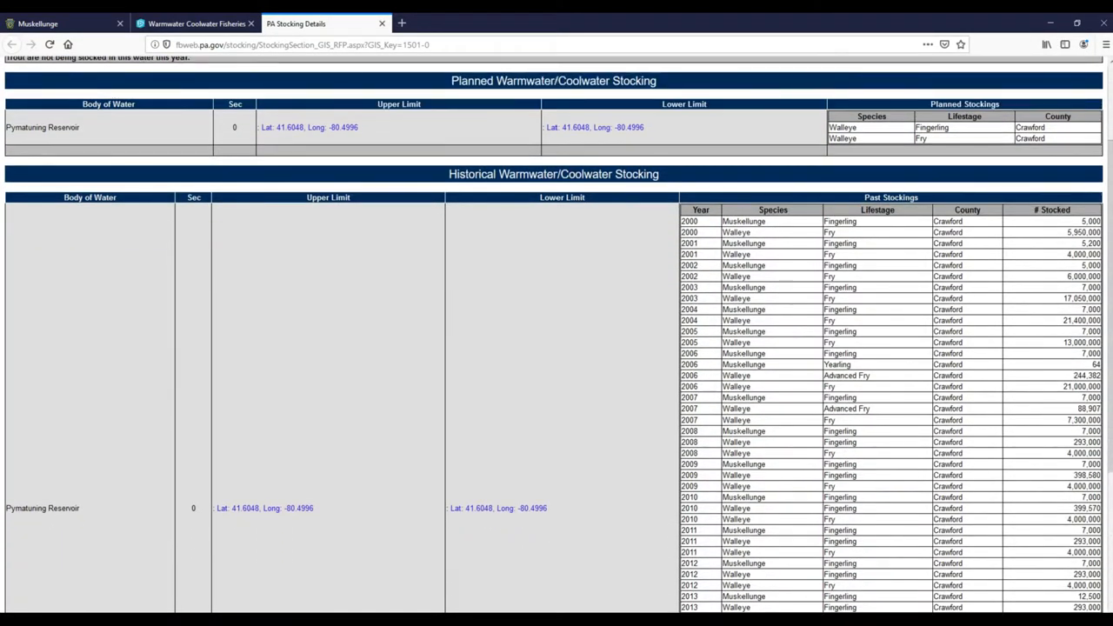
scroll(down, 3)
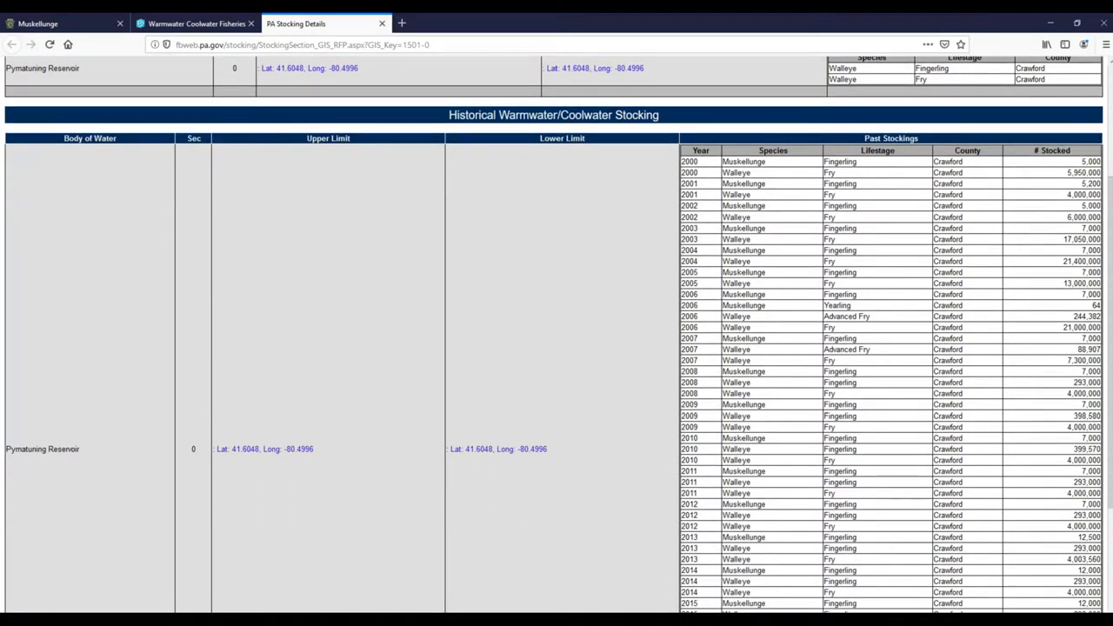
scroll(down, 3)
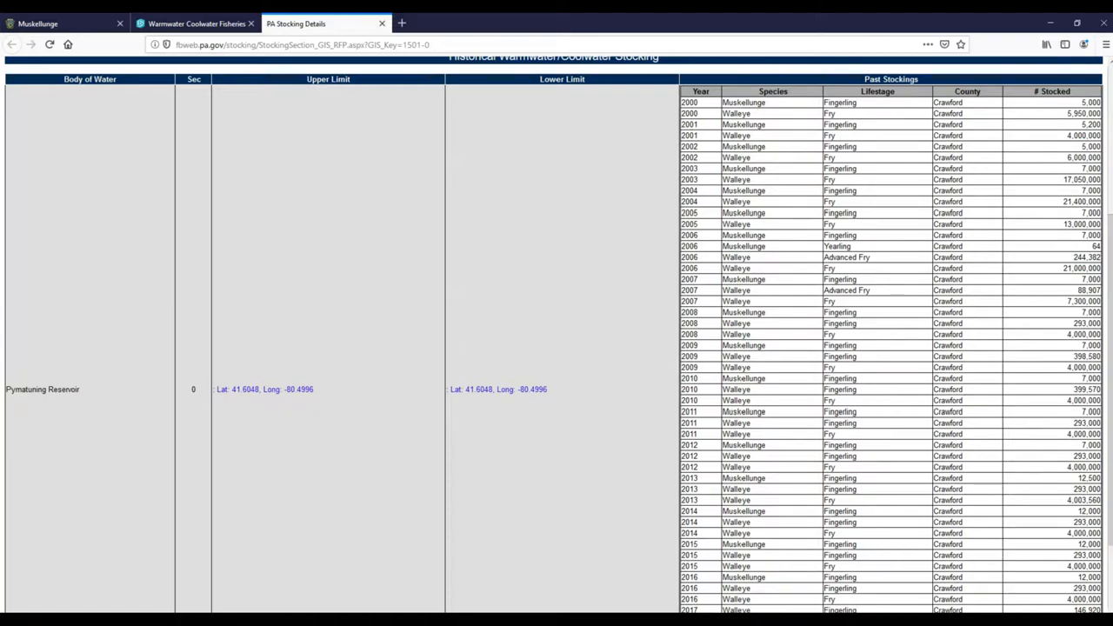
double_click(744, 103)
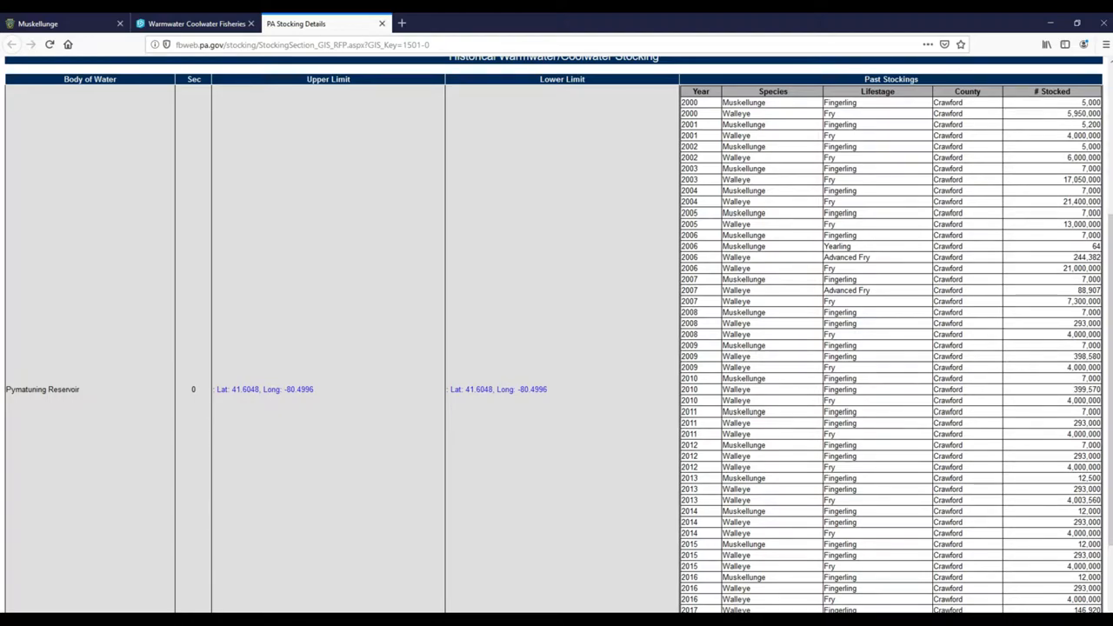
scroll(down, 3)
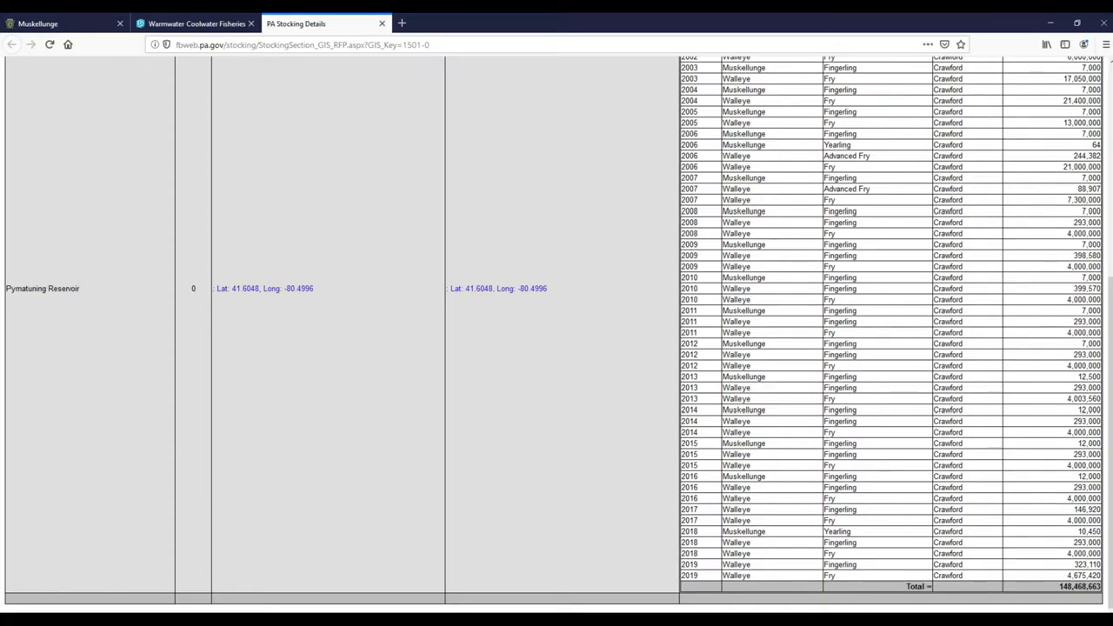
scroll(up, 3)
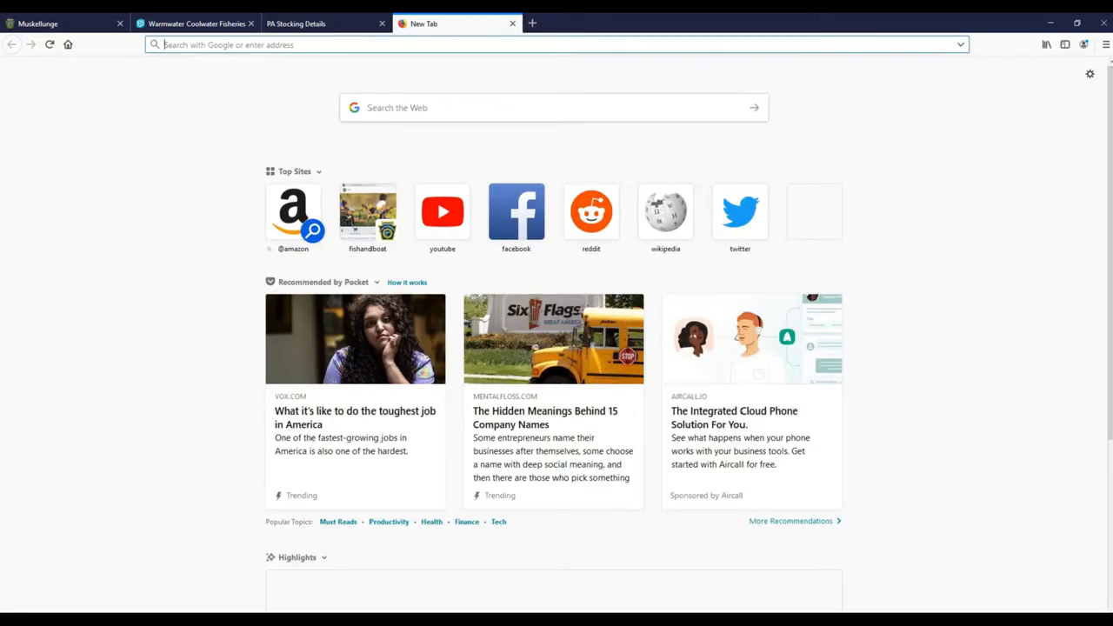
Search 'pymatuning lake pa', open the Pymatuning State Park DCNR page, then start a new tab.
text(p)
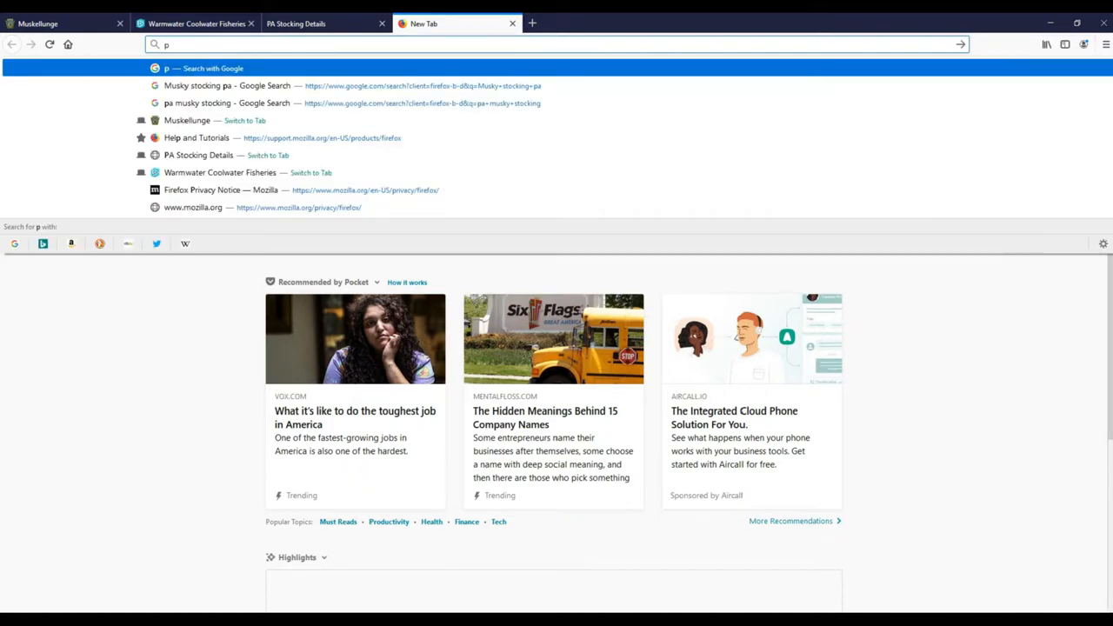
text(ymatuning+lake+pa)
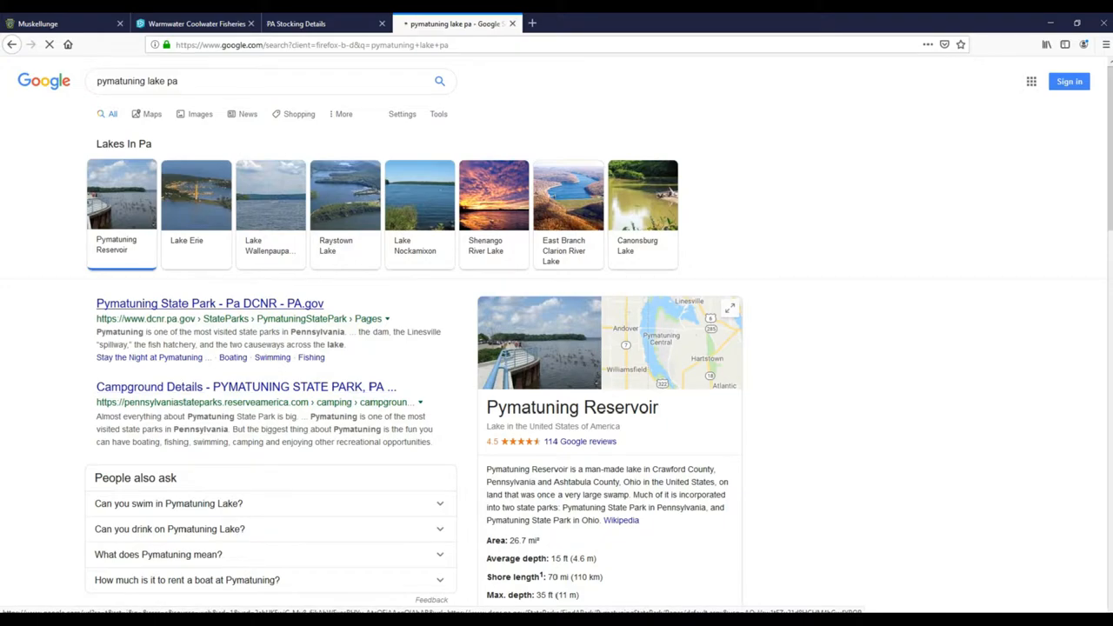
click(209, 303)
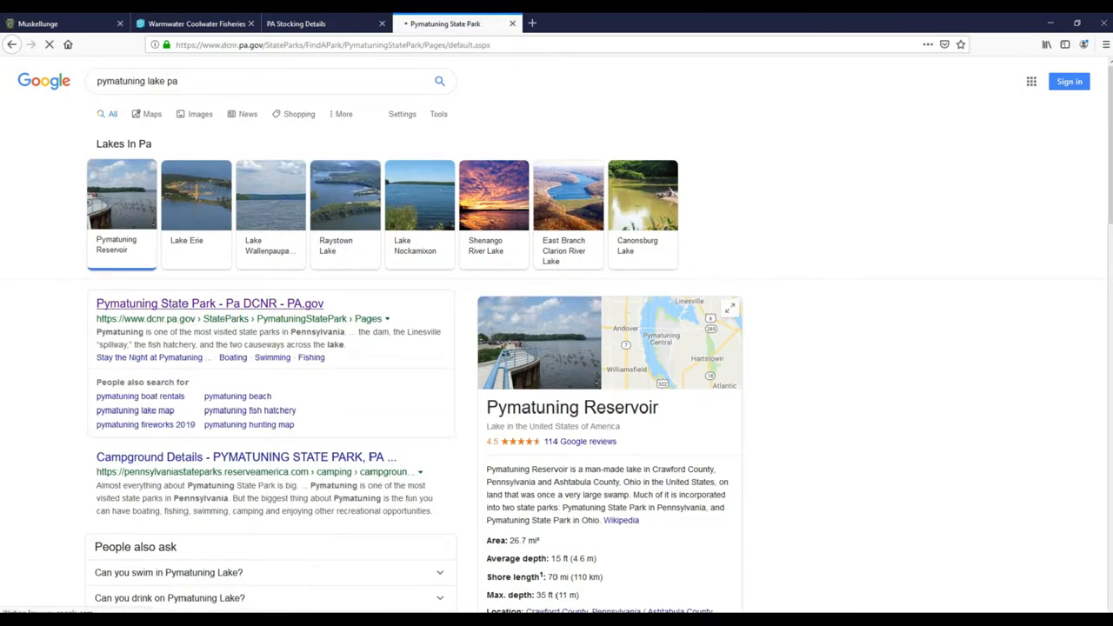
click(209, 303)
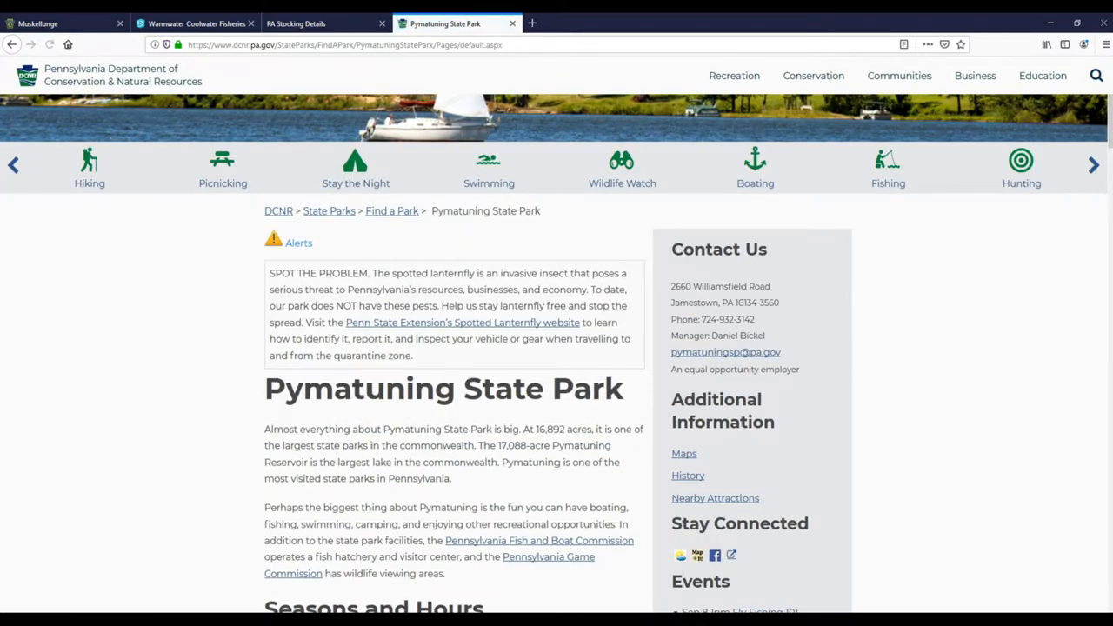
scroll(down, 3)
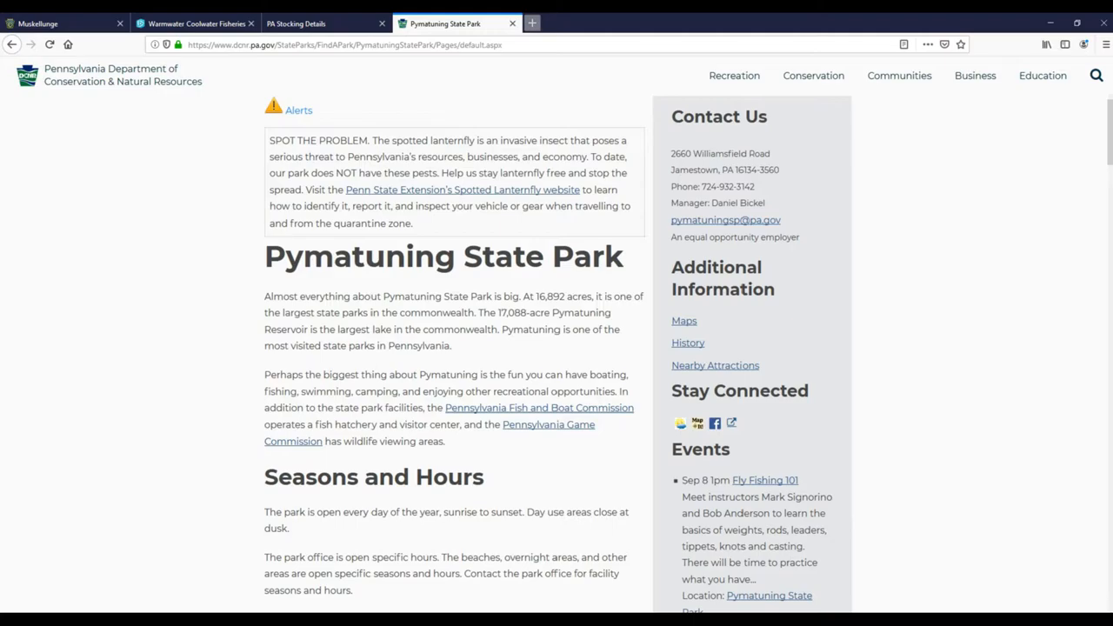
click(539, 25)
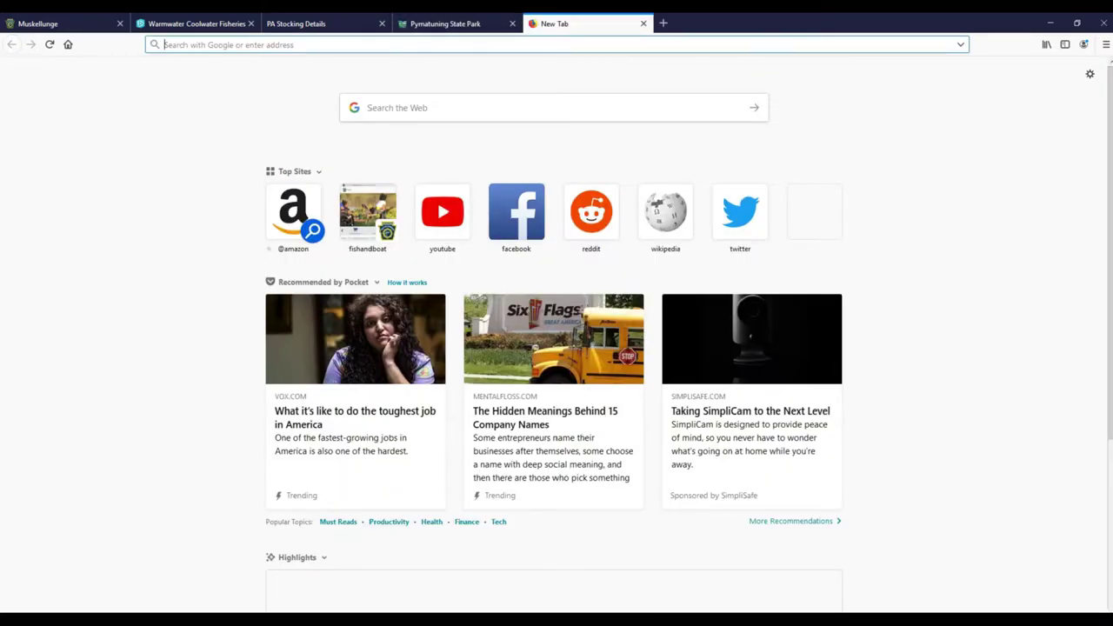
Search 'fishing map of pymatuning lake' and open the gpsnauticalcharts.com depth chart result.
text(fishing map of)
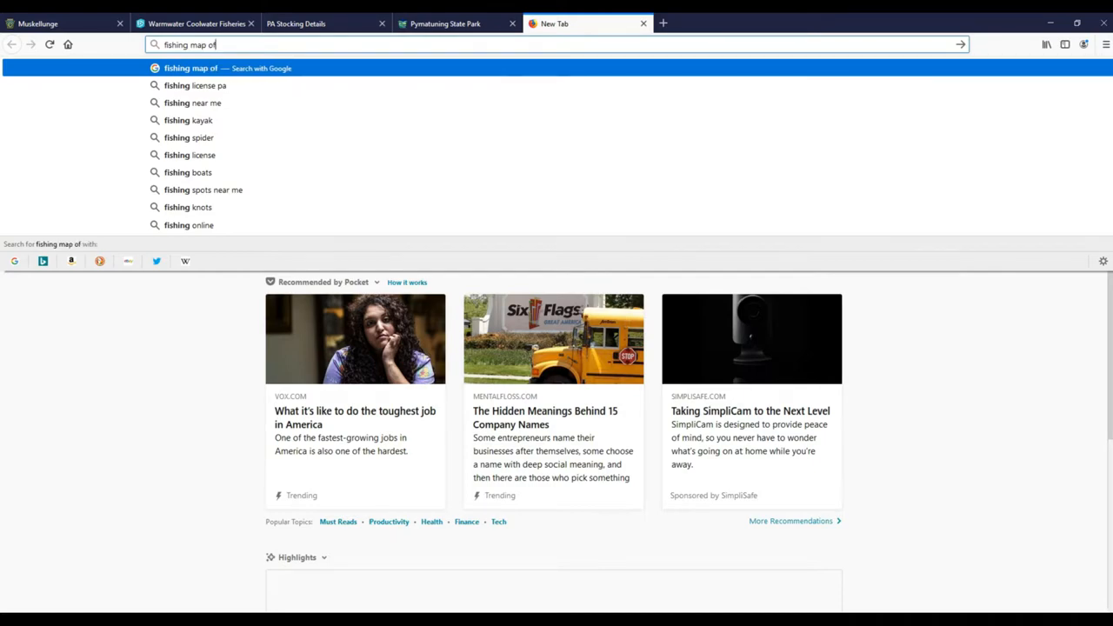
text(pyma)
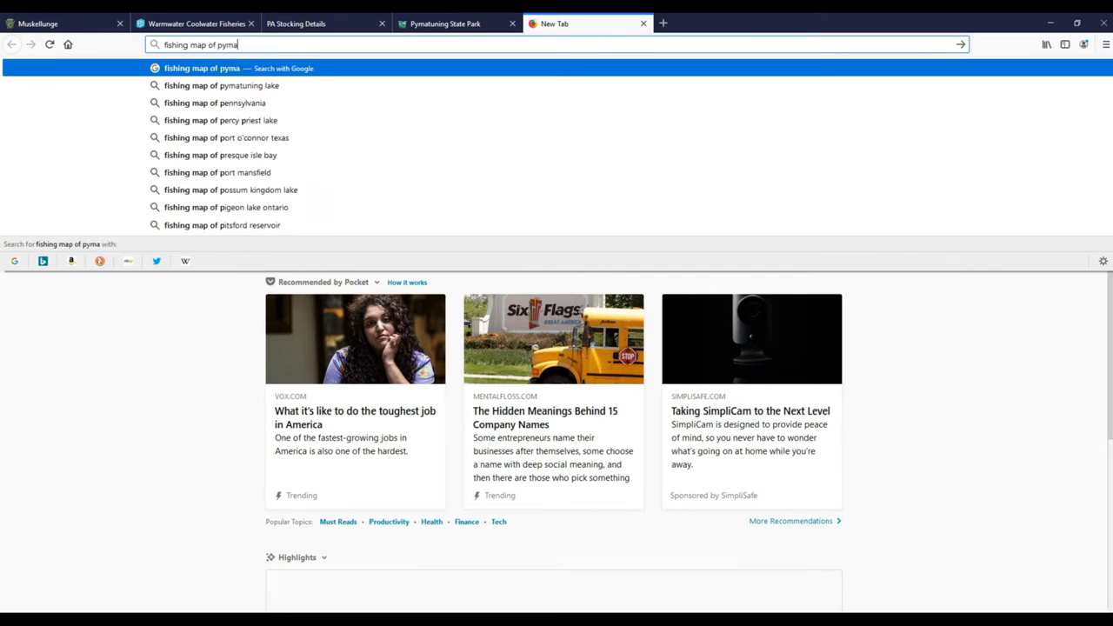
click(222, 85)
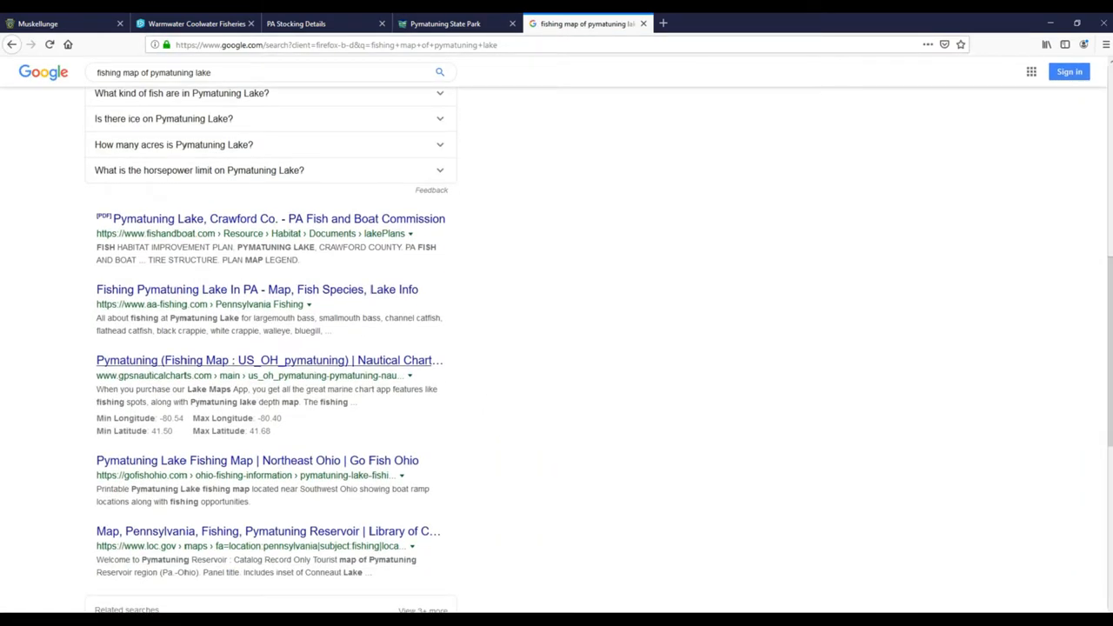
click(268, 360)
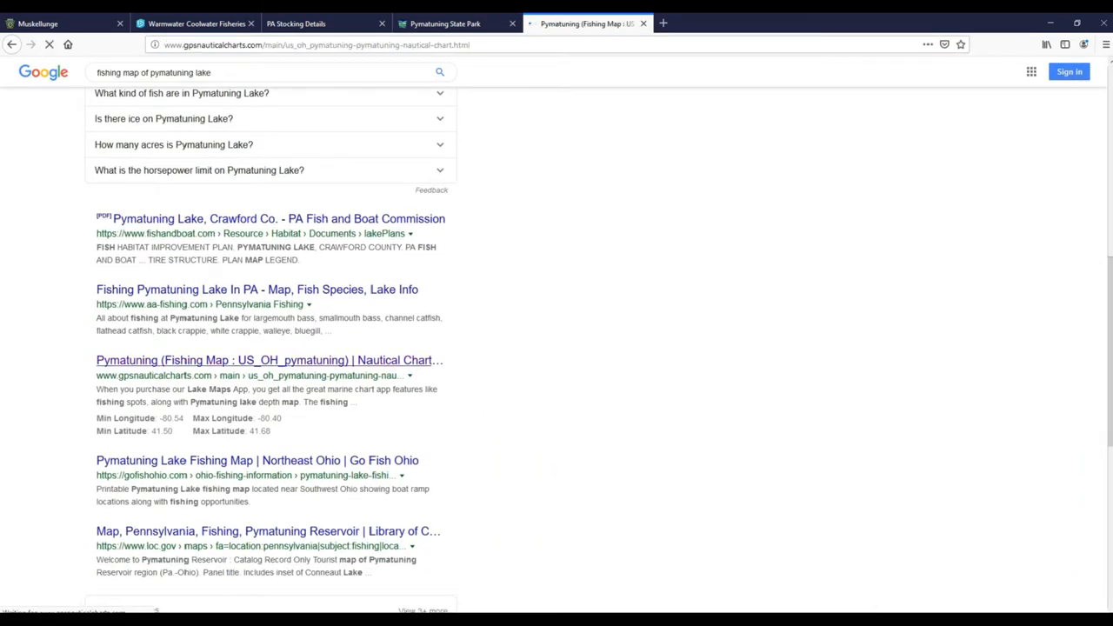
click(264, 360)
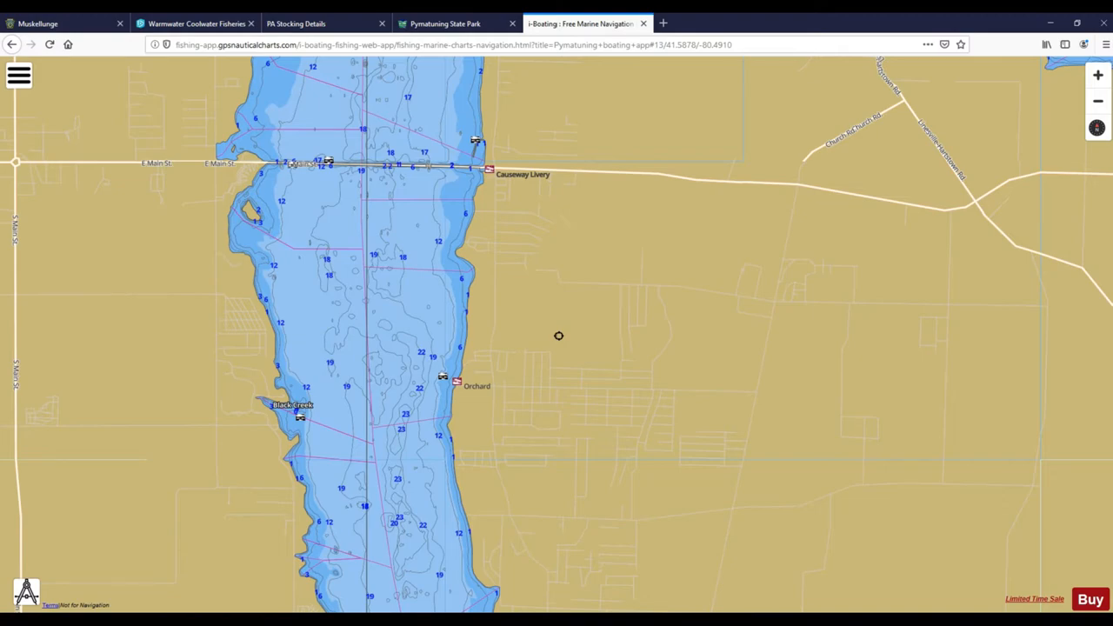
Pan the chart to the open lake basin and read a spot depth of 10–15 ft near the island.
drag(558, 217, 558, 356)
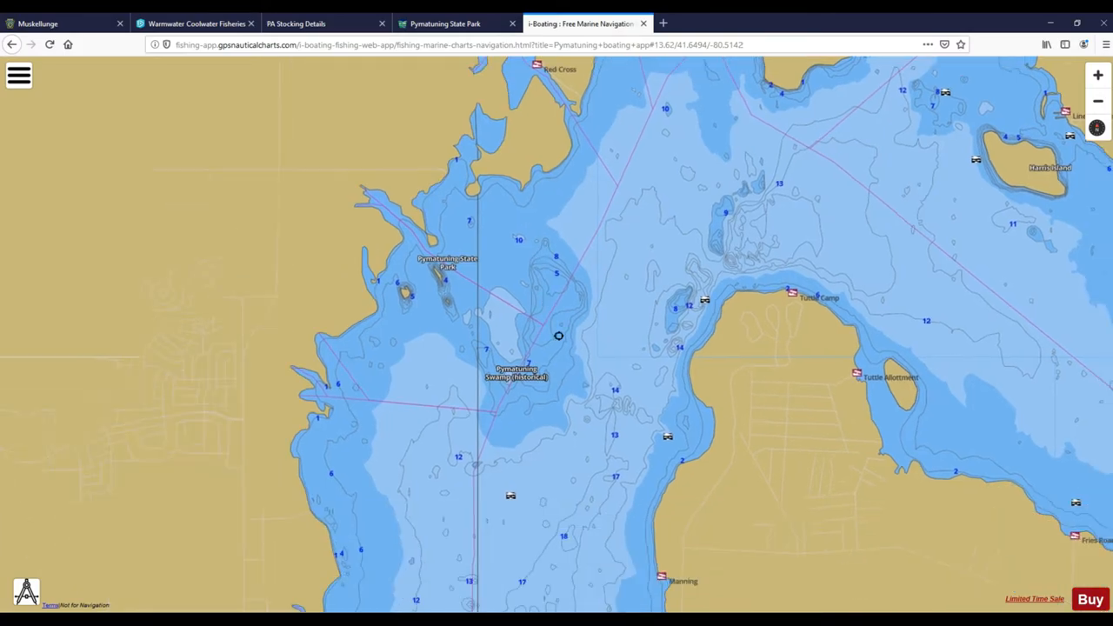
click(560, 336)
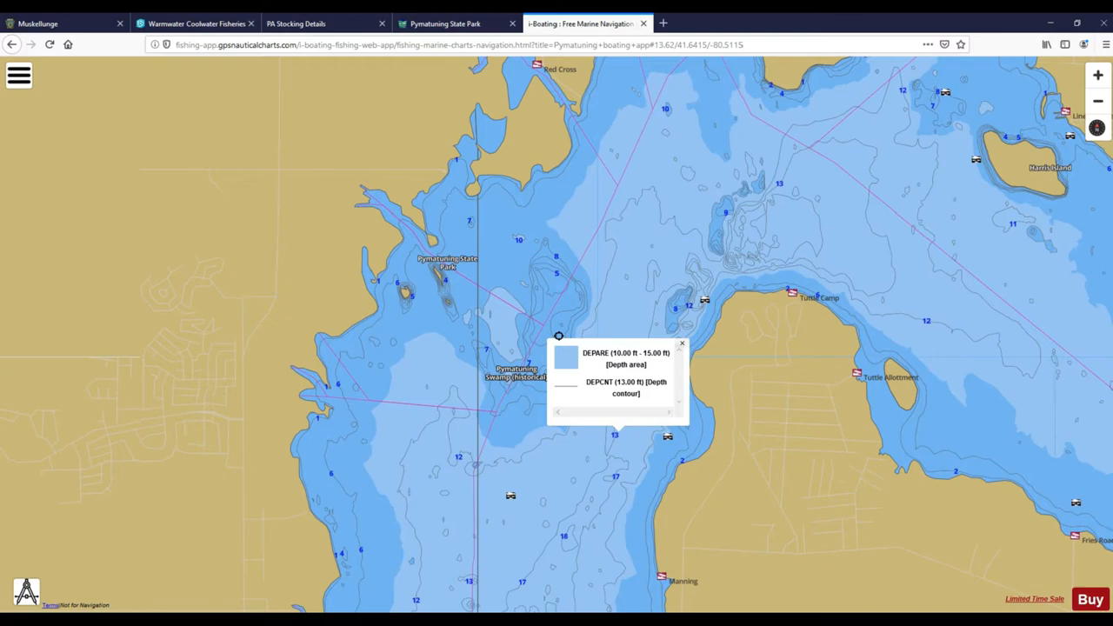
click(682, 344)
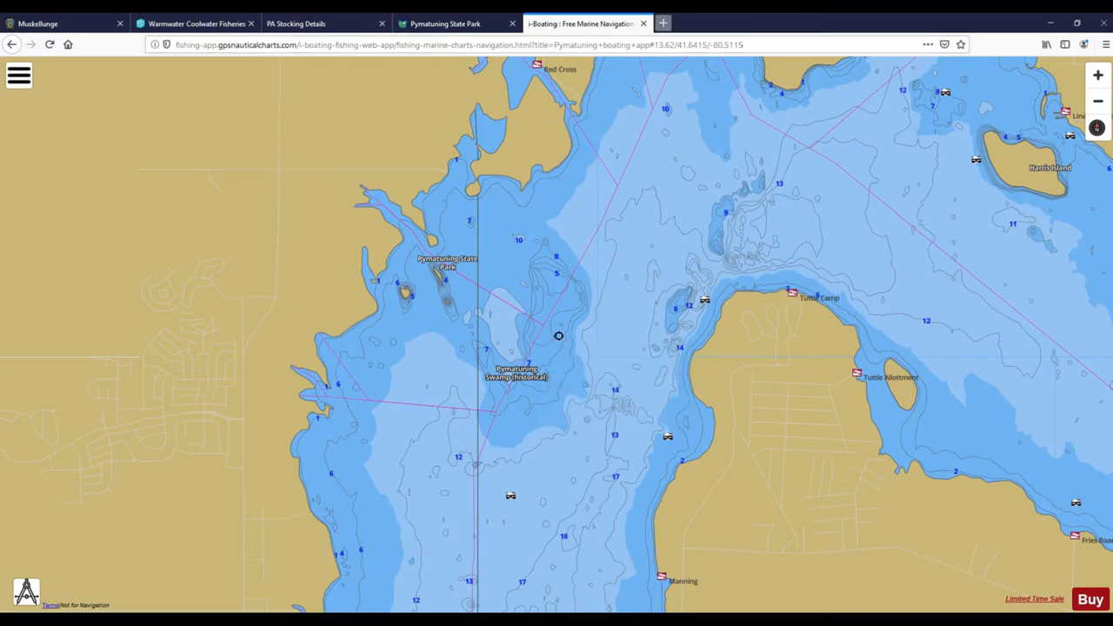
In a new tab, search 'pymatuning lake muskie fishing forums' and open the Pymatuning Musky forum thread.
click(668, 21)
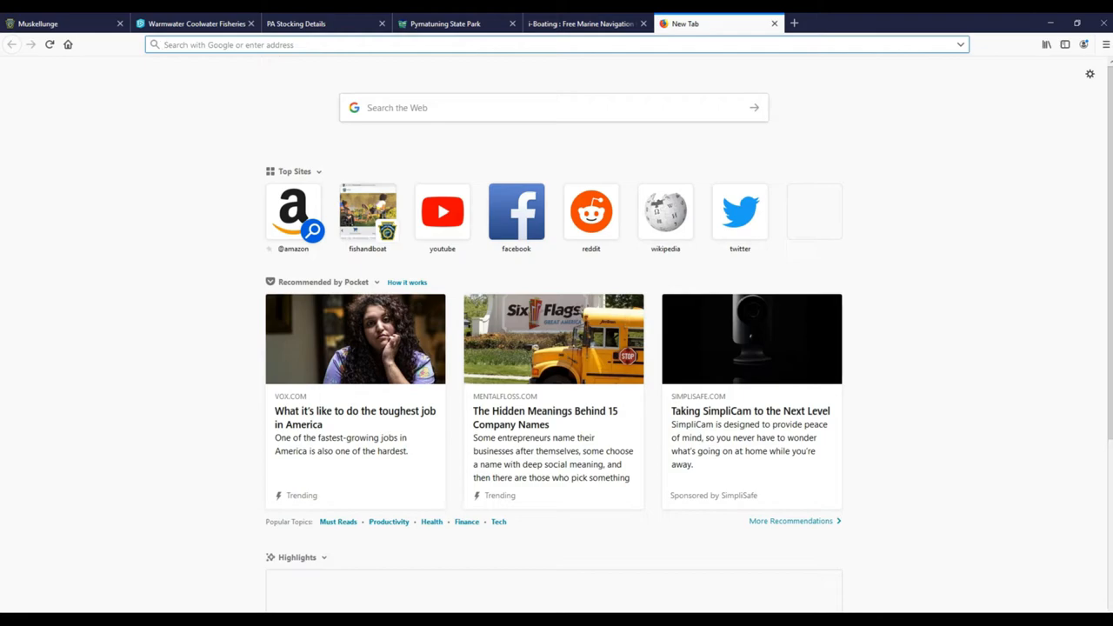
text(pymatuning+lake+muskie+fishing+forums)
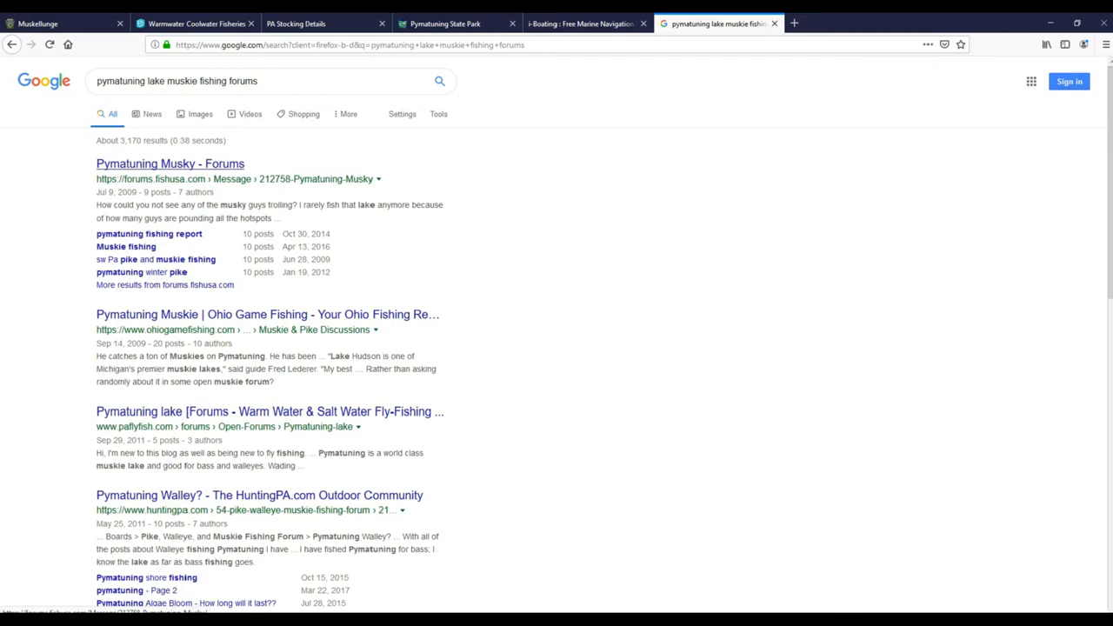
click(171, 164)
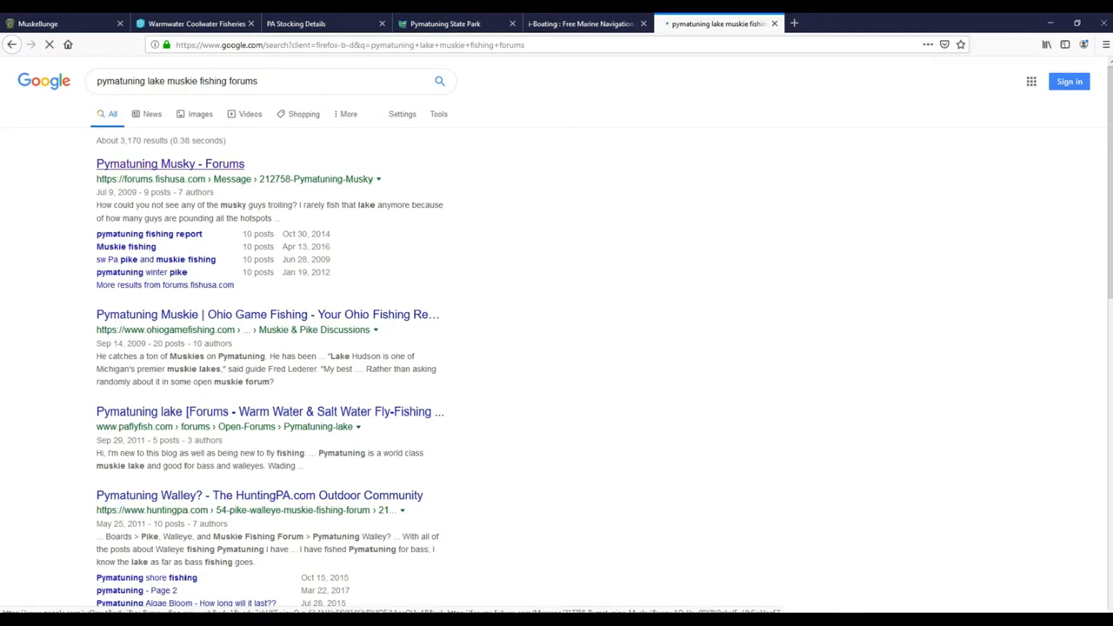
Read down through several replies in the Pymatuning Musky thread before heading to YouTube.
click(169, 164)
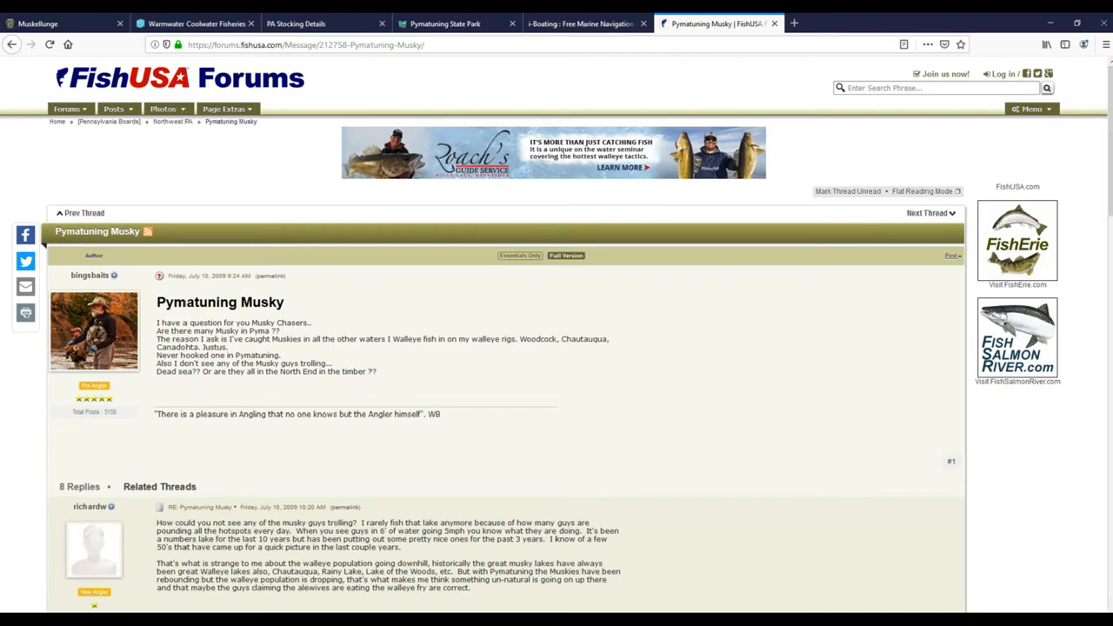
scroll(down, 3)
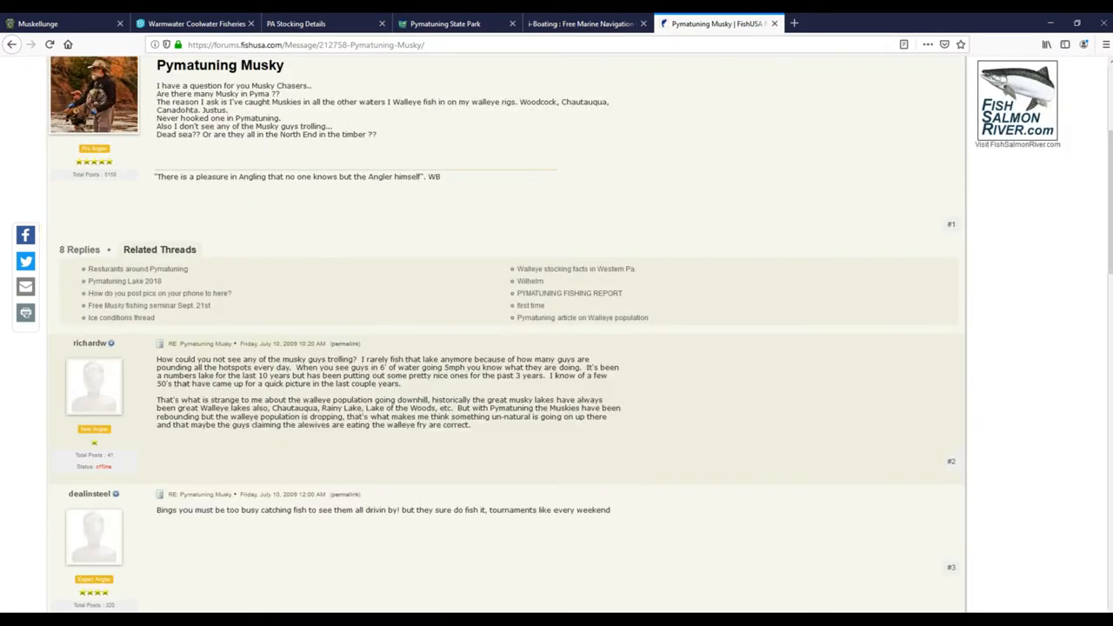
scroll(down, 3)
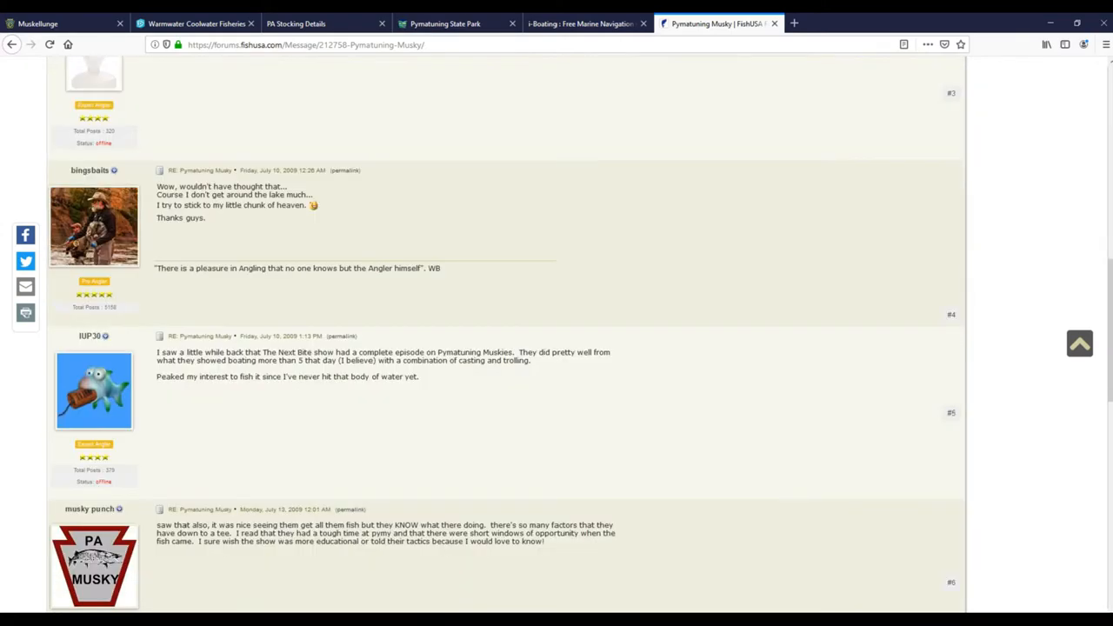
scroll(down, 3)
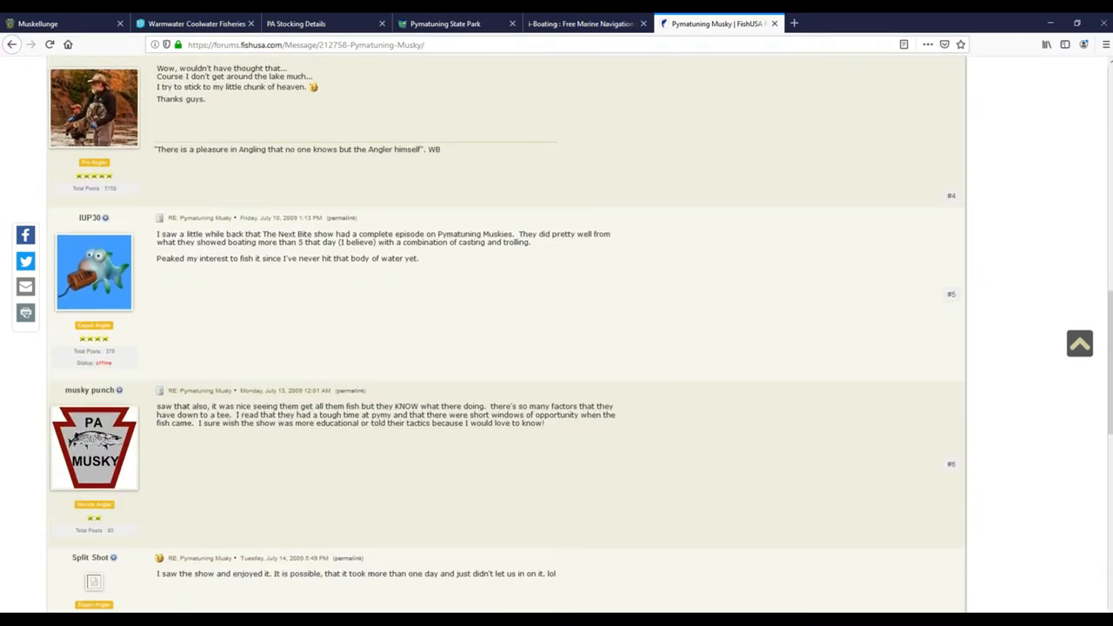
scroll(down, 3)
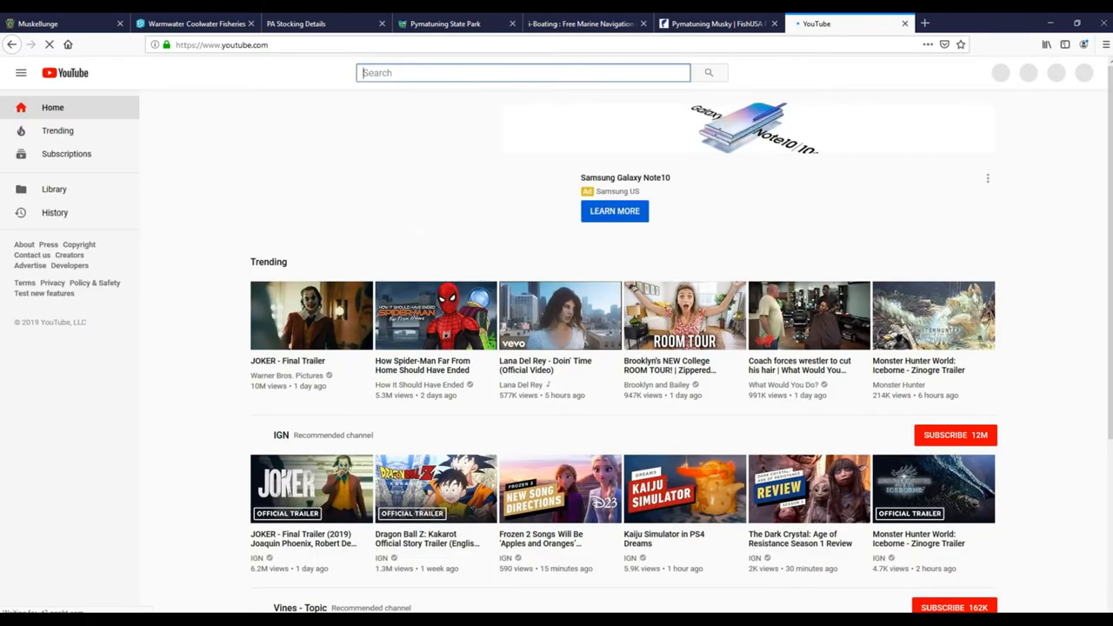
Search YouTube for 'the next bite', search that channel for 'muskie', then return to the forum tab.
text(t)
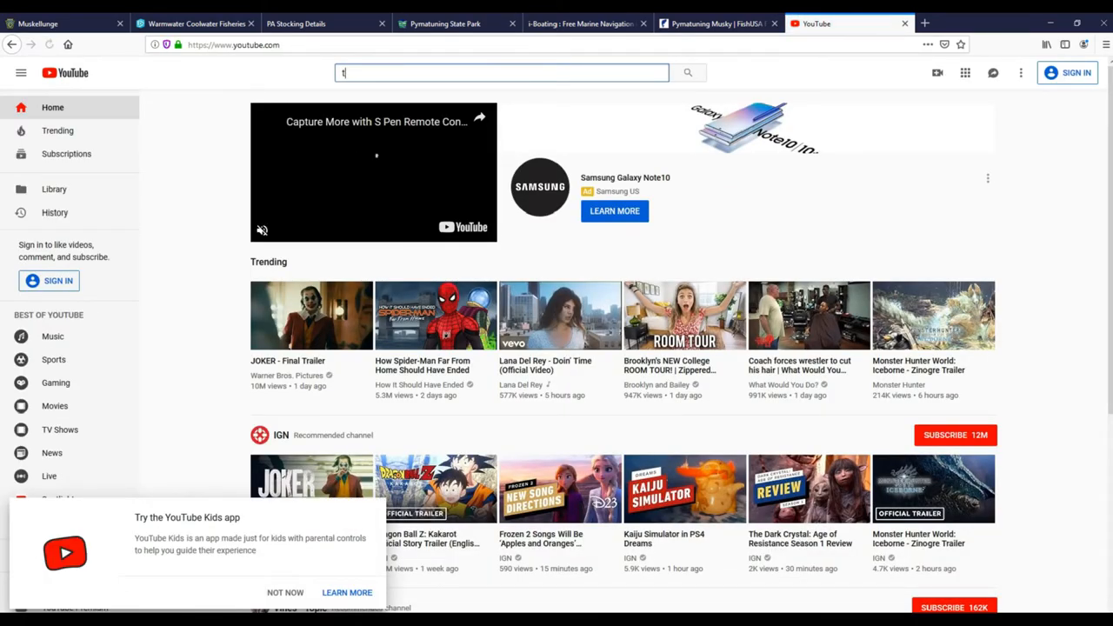
text(he next bite)
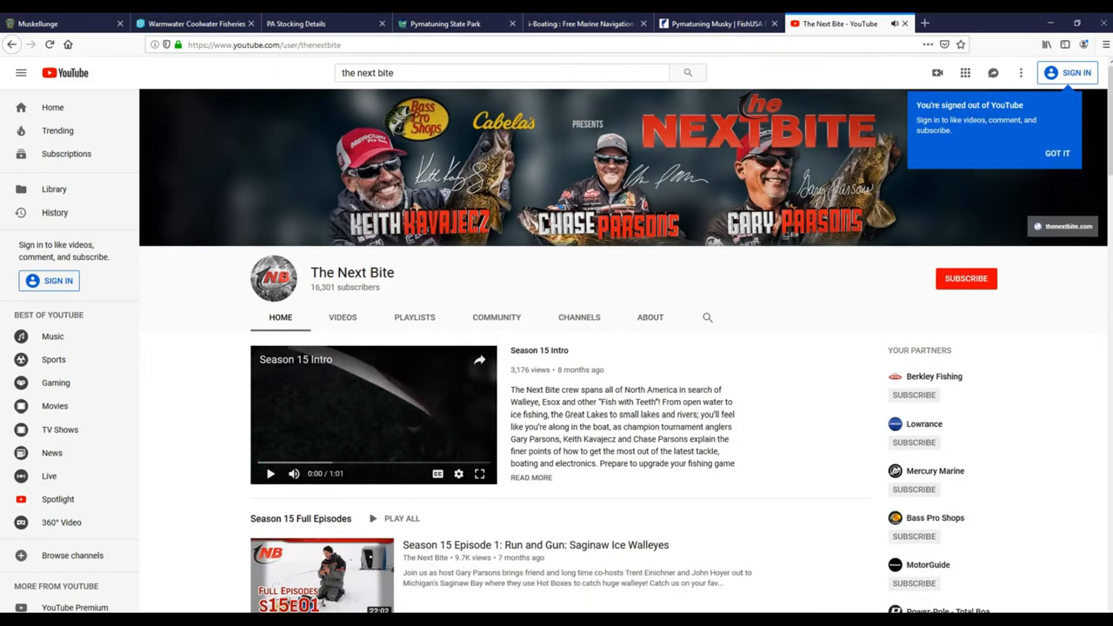
text(muskie)
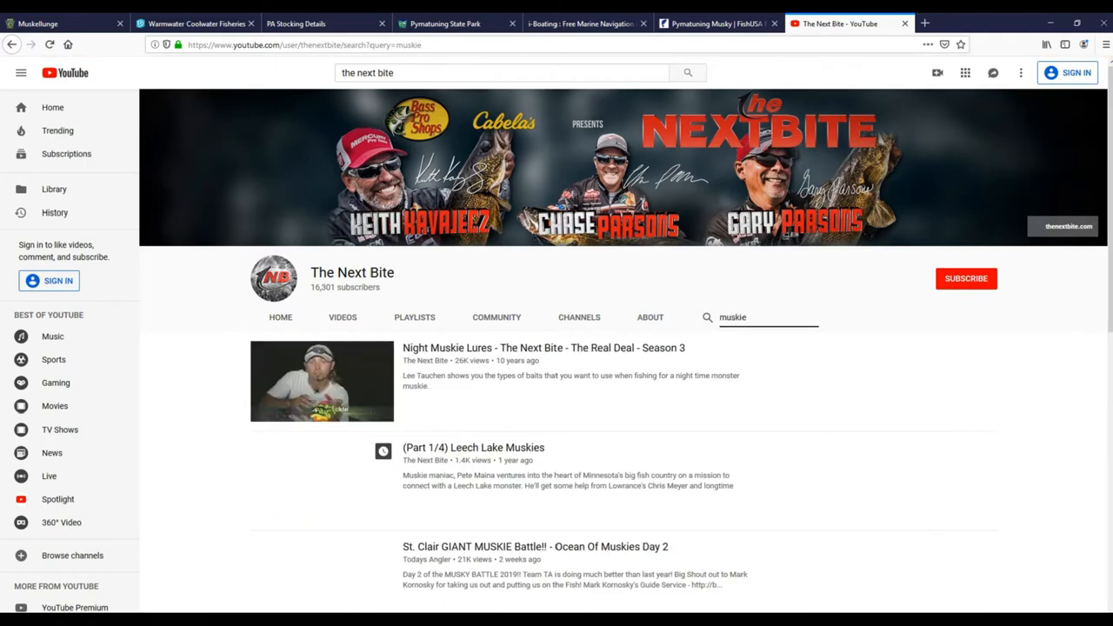
scroll(down, 3)
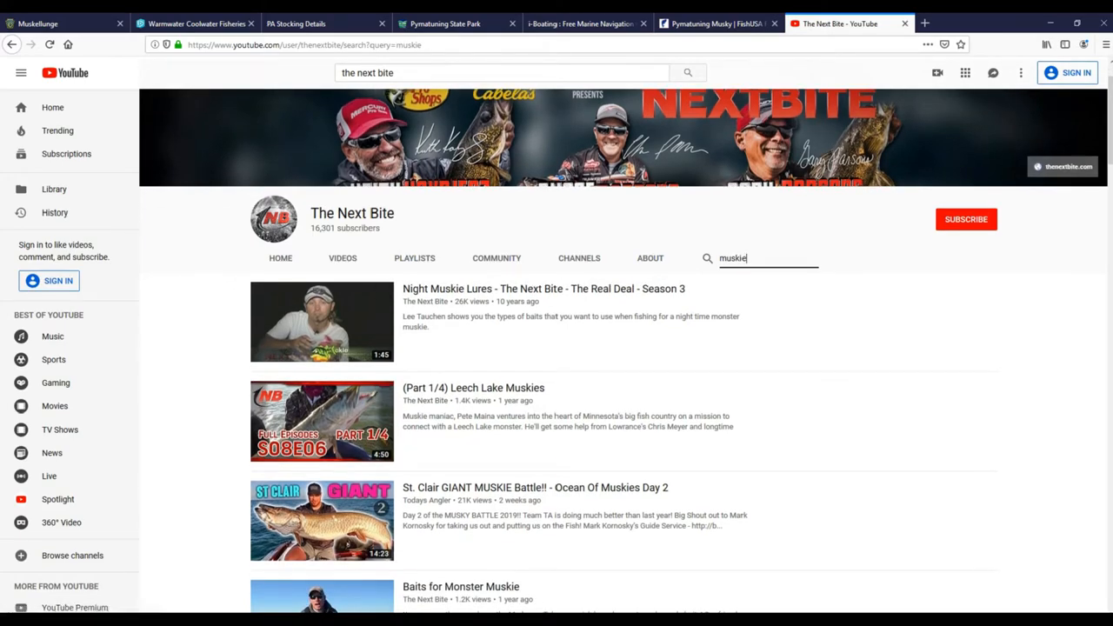
click(711, 24)
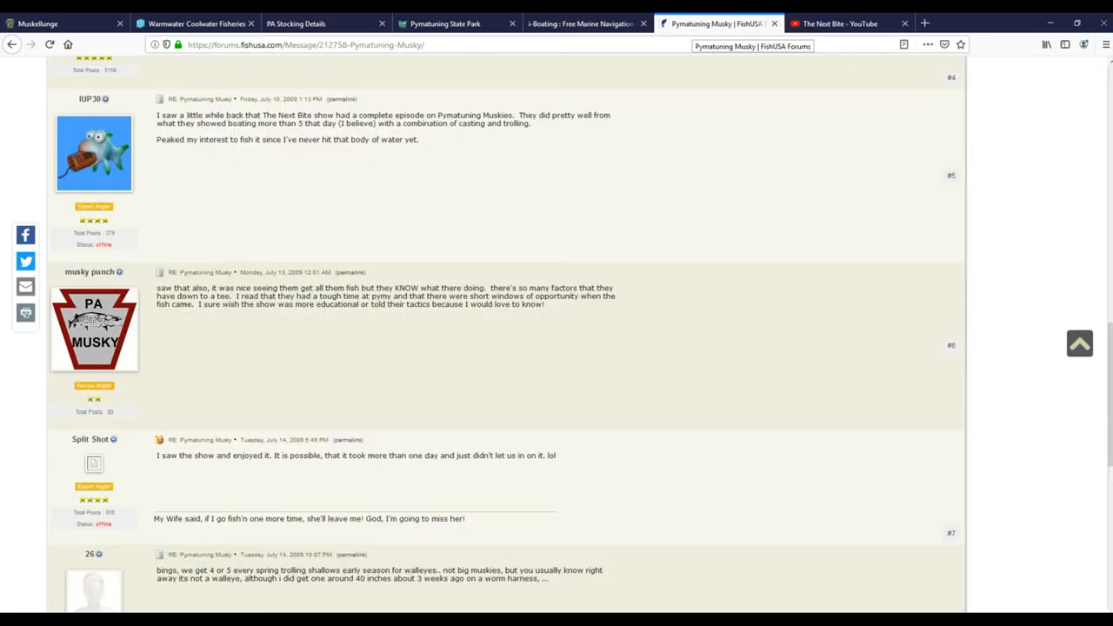